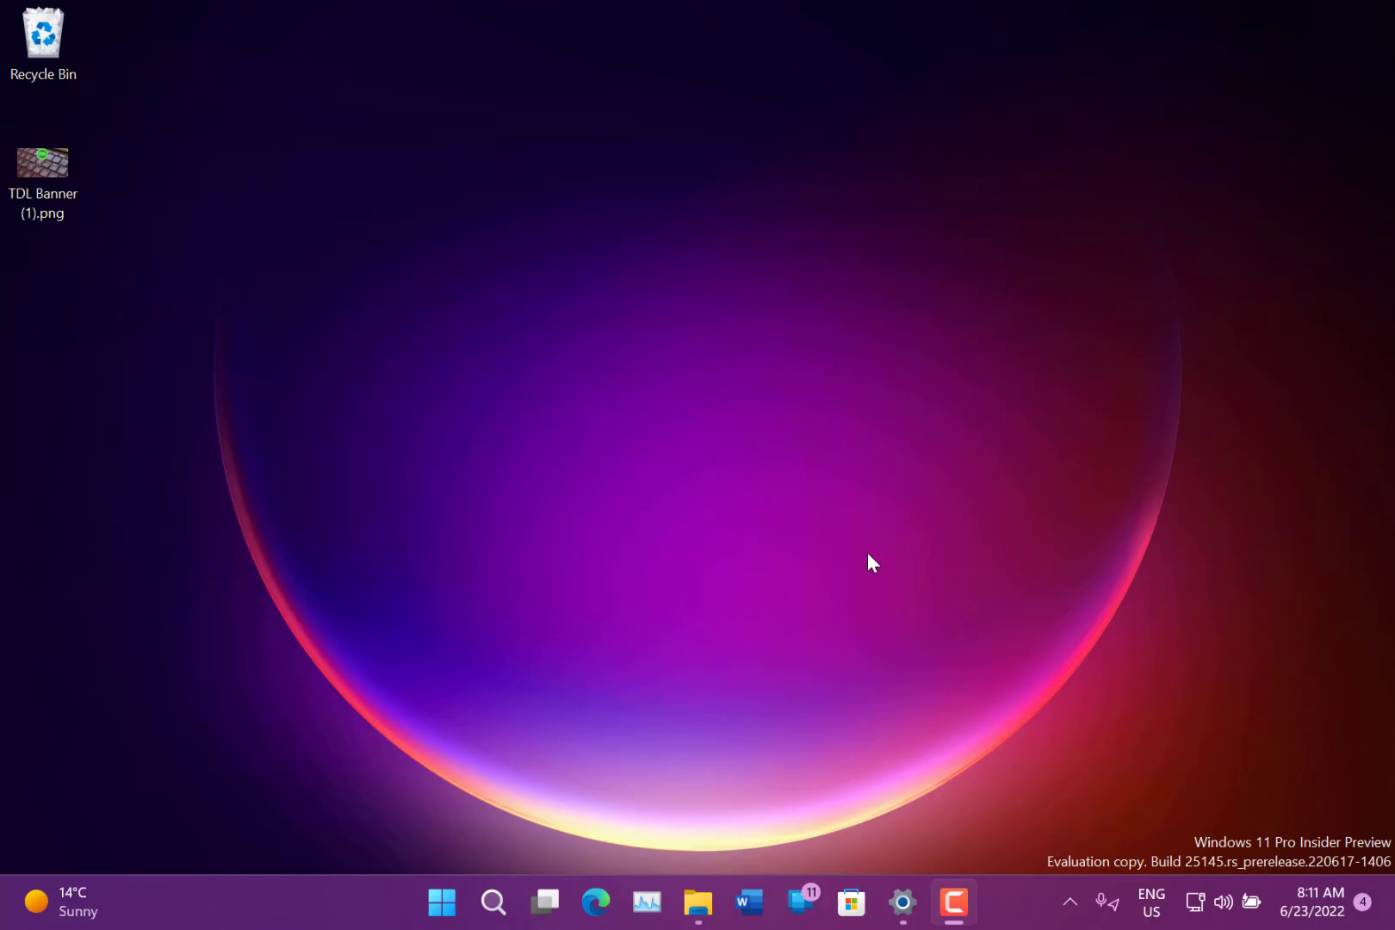
pyautogui.moveTo(591, 634)
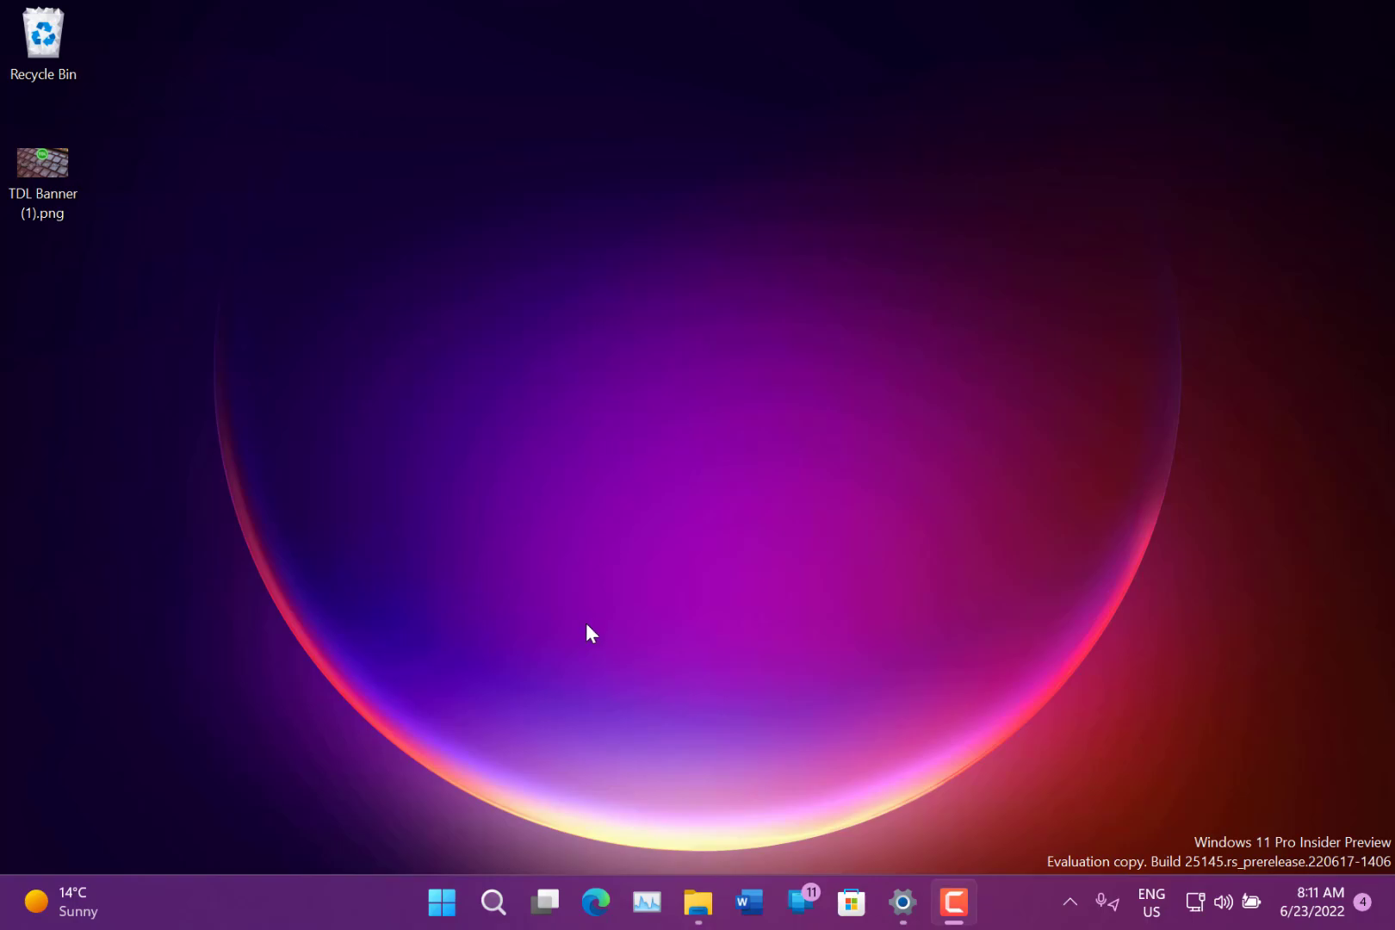
pyautogui.moveTo(461, 663)
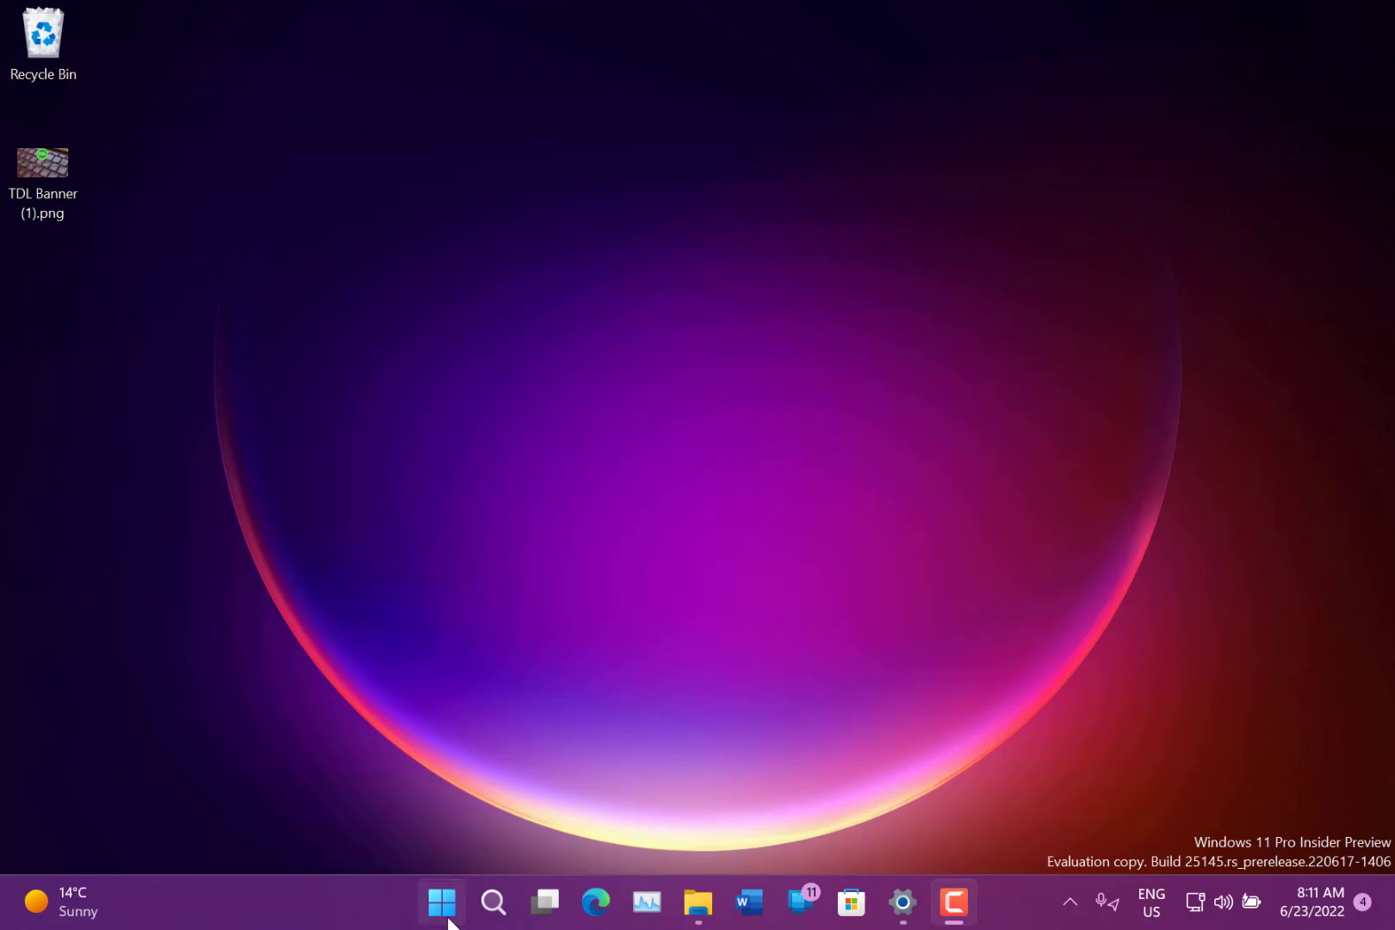
# Step: Launch the pinned Settings app from Start, opening on the Personalization page
pyautogui.click(439, 904)
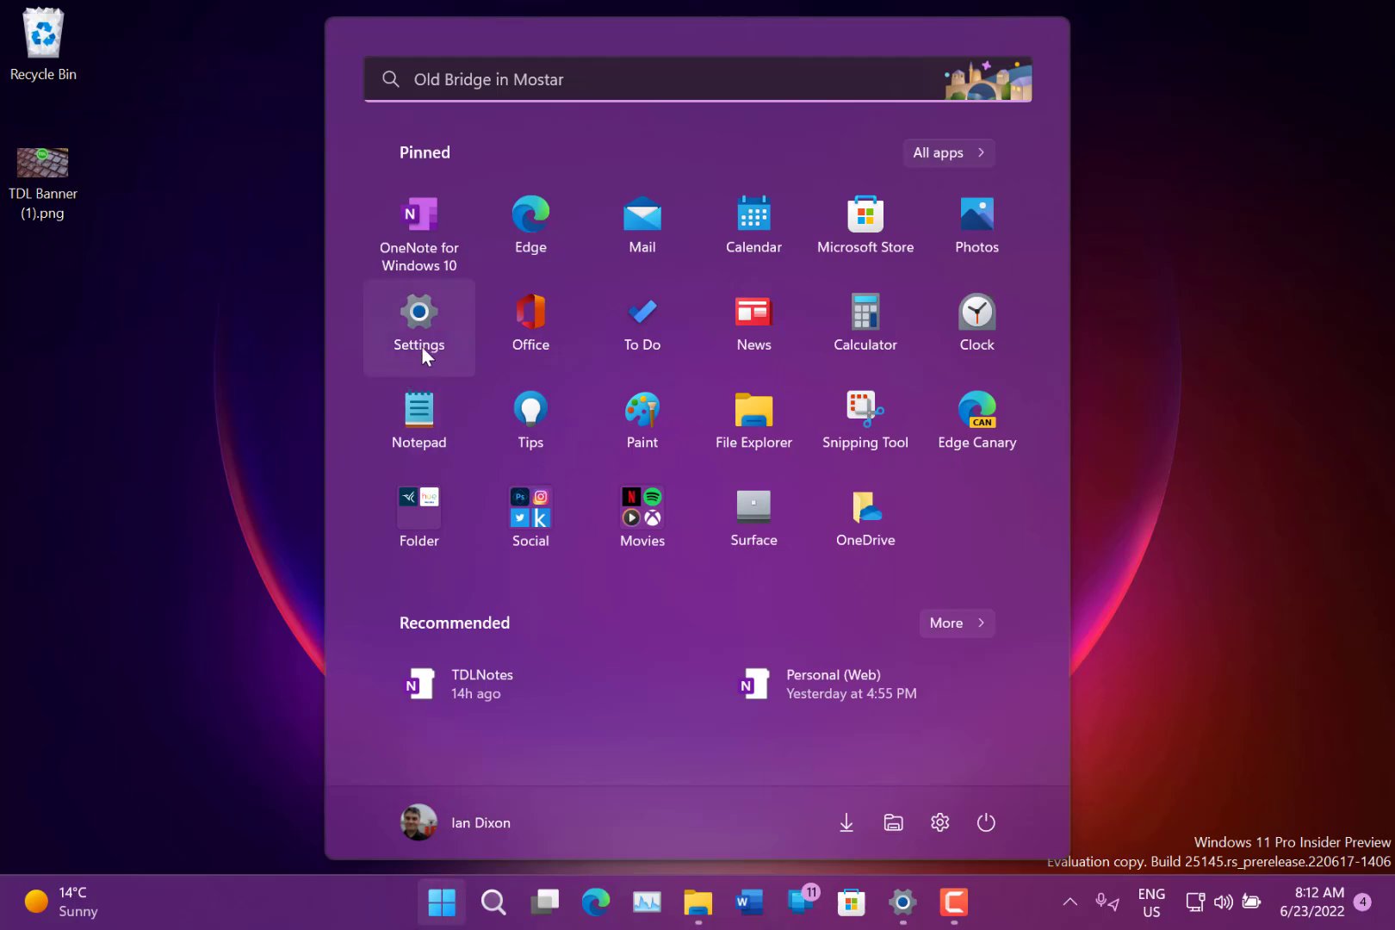
pyautogui.click(418, 315)
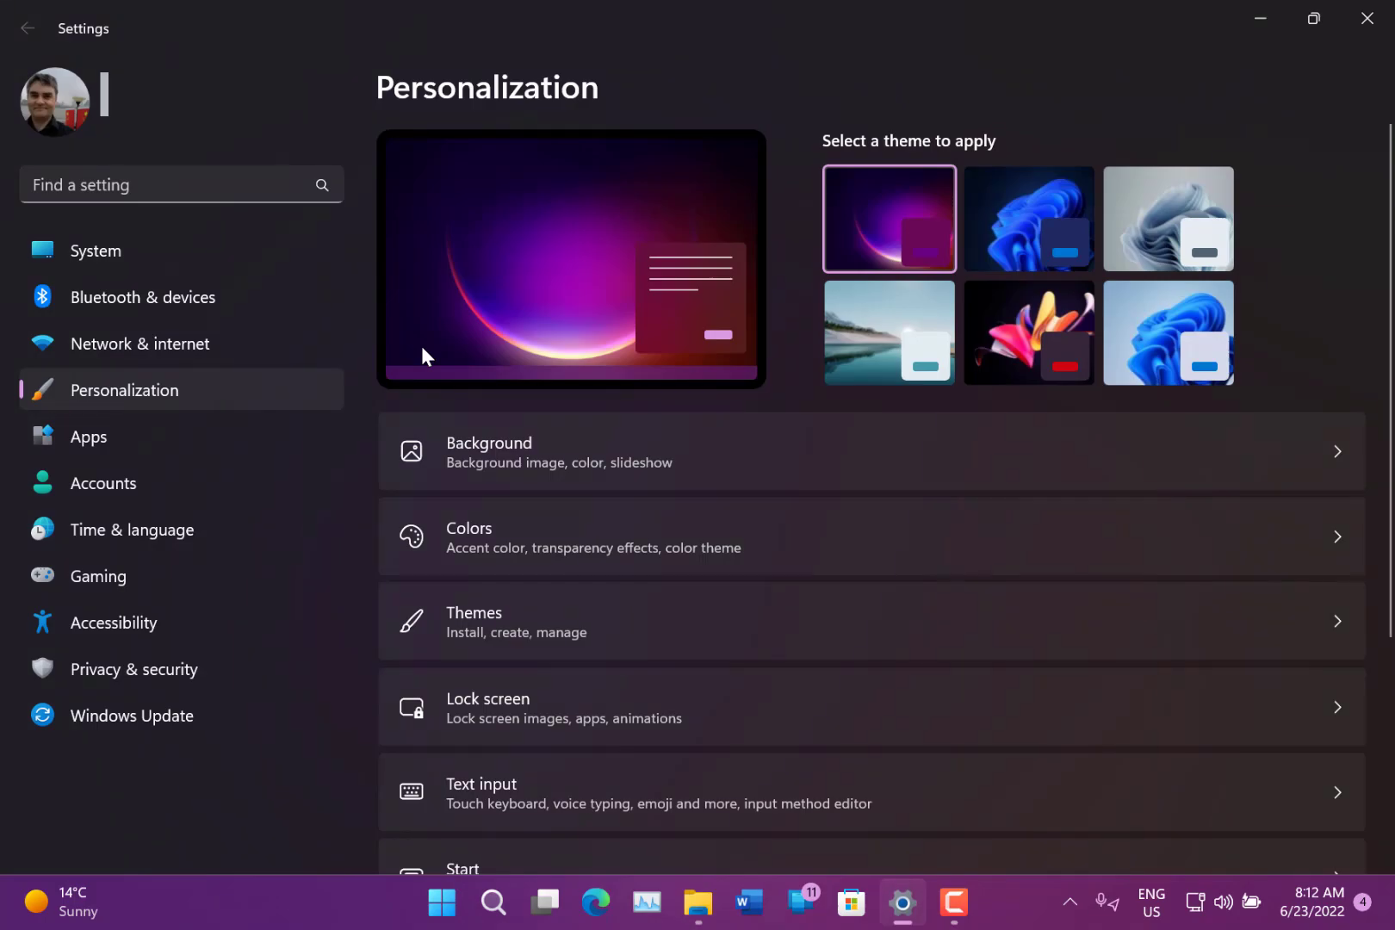
pyautogui.moveTo(321, 352)
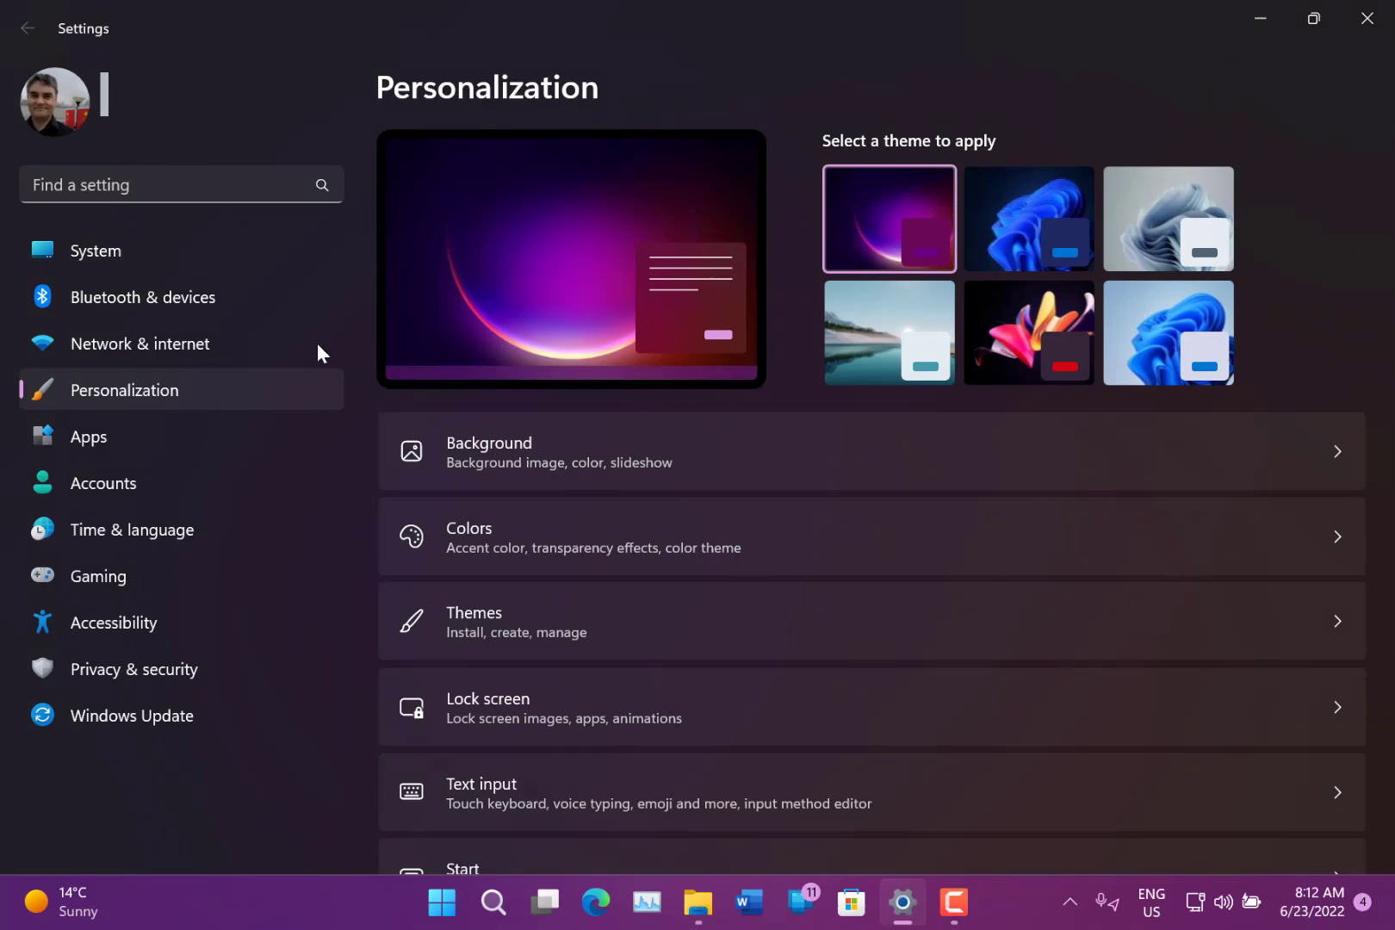
# Step: Open Accounts and scroll to the Microsoft 365 Personal subscription billed £59.99 yearly
pyautogui.click(104, 484)
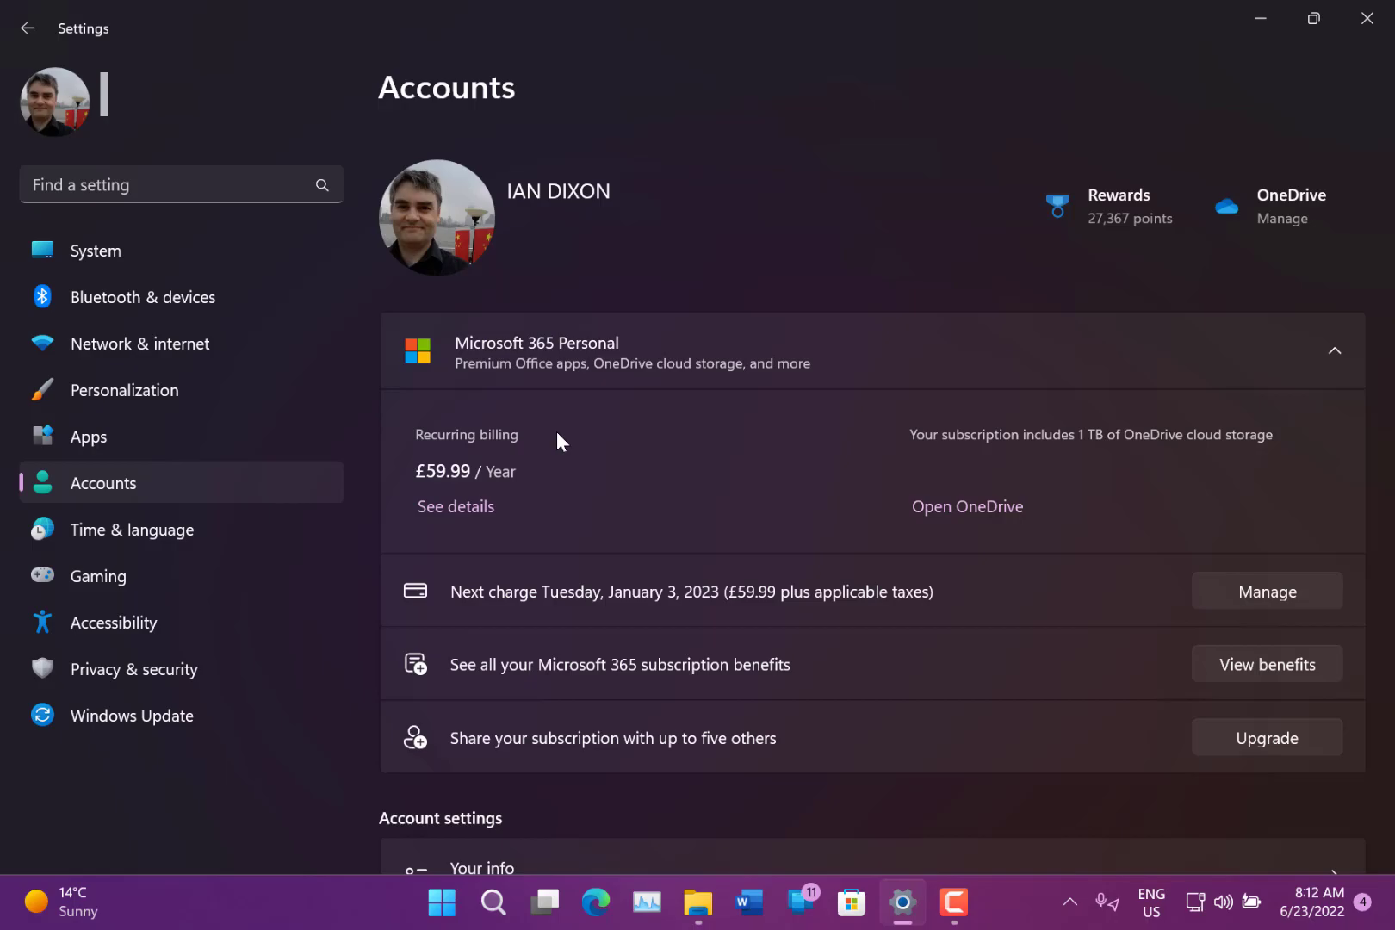
pyautogui.moveTo(677, 471)
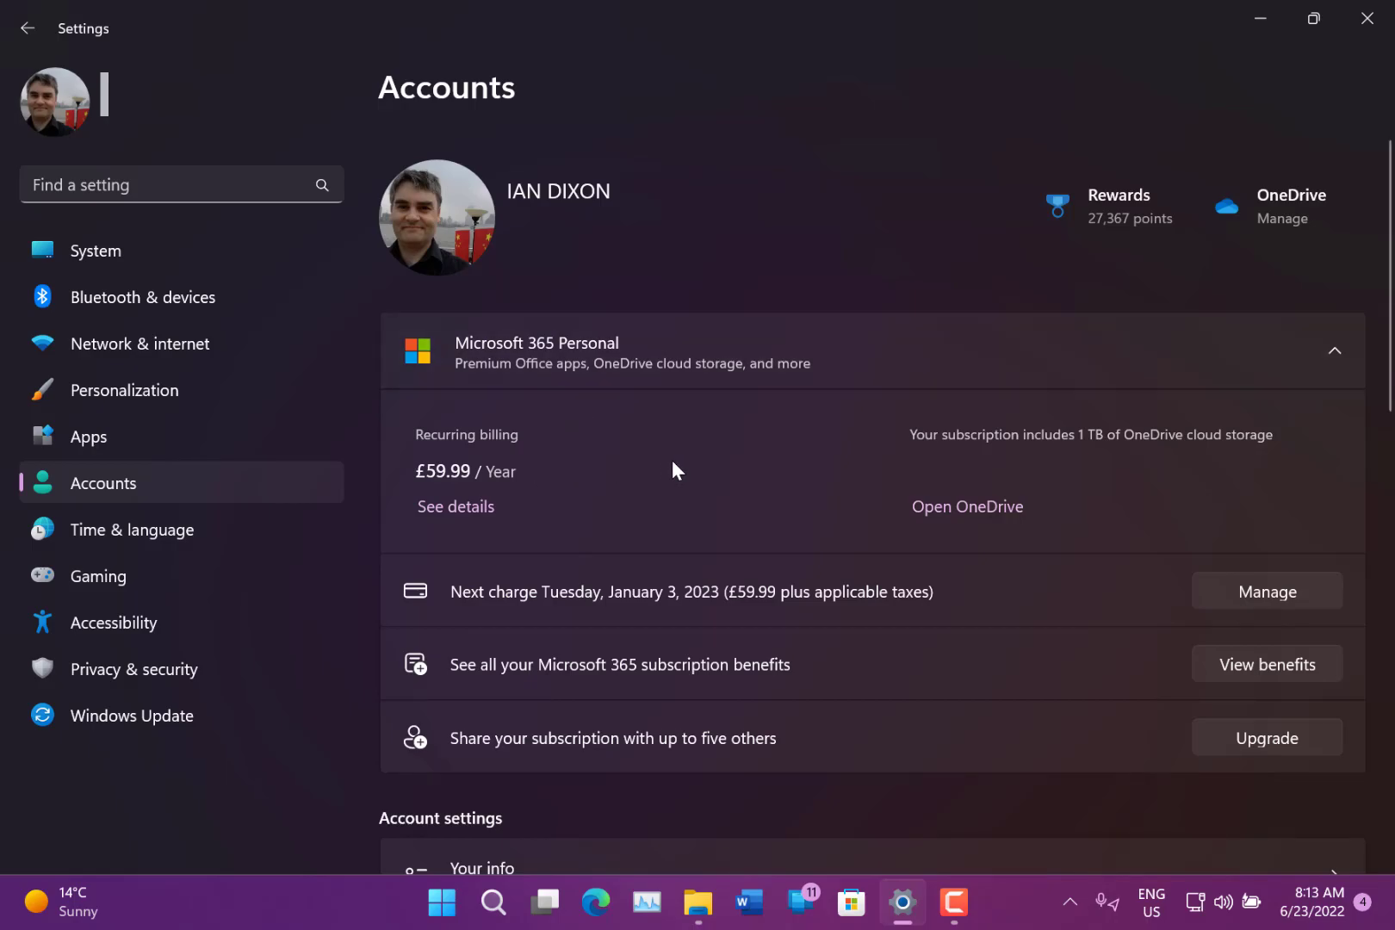
pyautogui.scroll(-3)
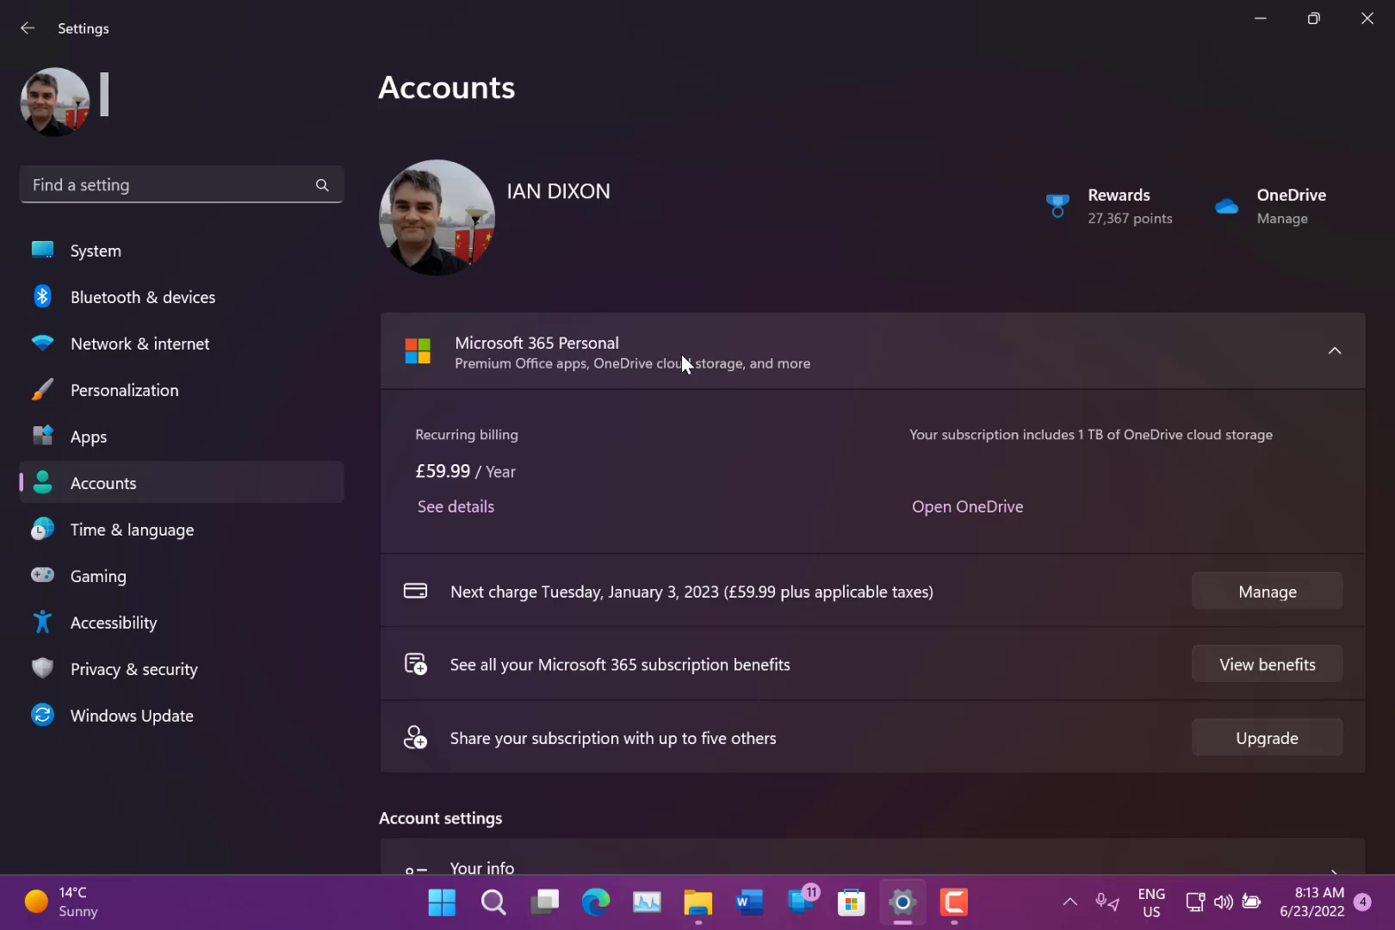
pyautogui.moveTo(509, 357)
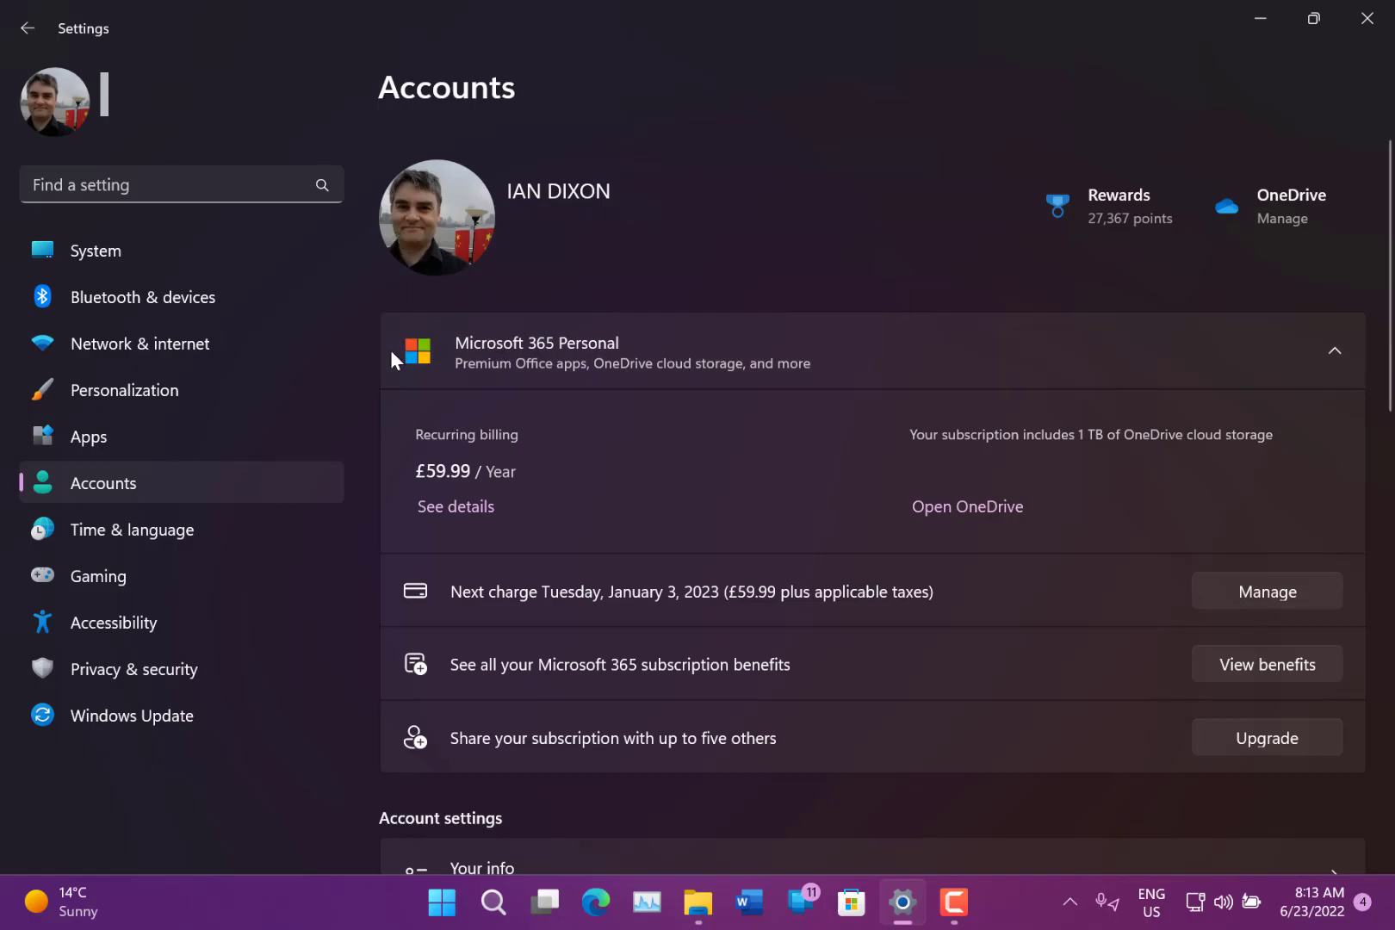
# Step: Open Privacy & security and scroll through its app permissions and location access history
pyautogui.click(133, 669)
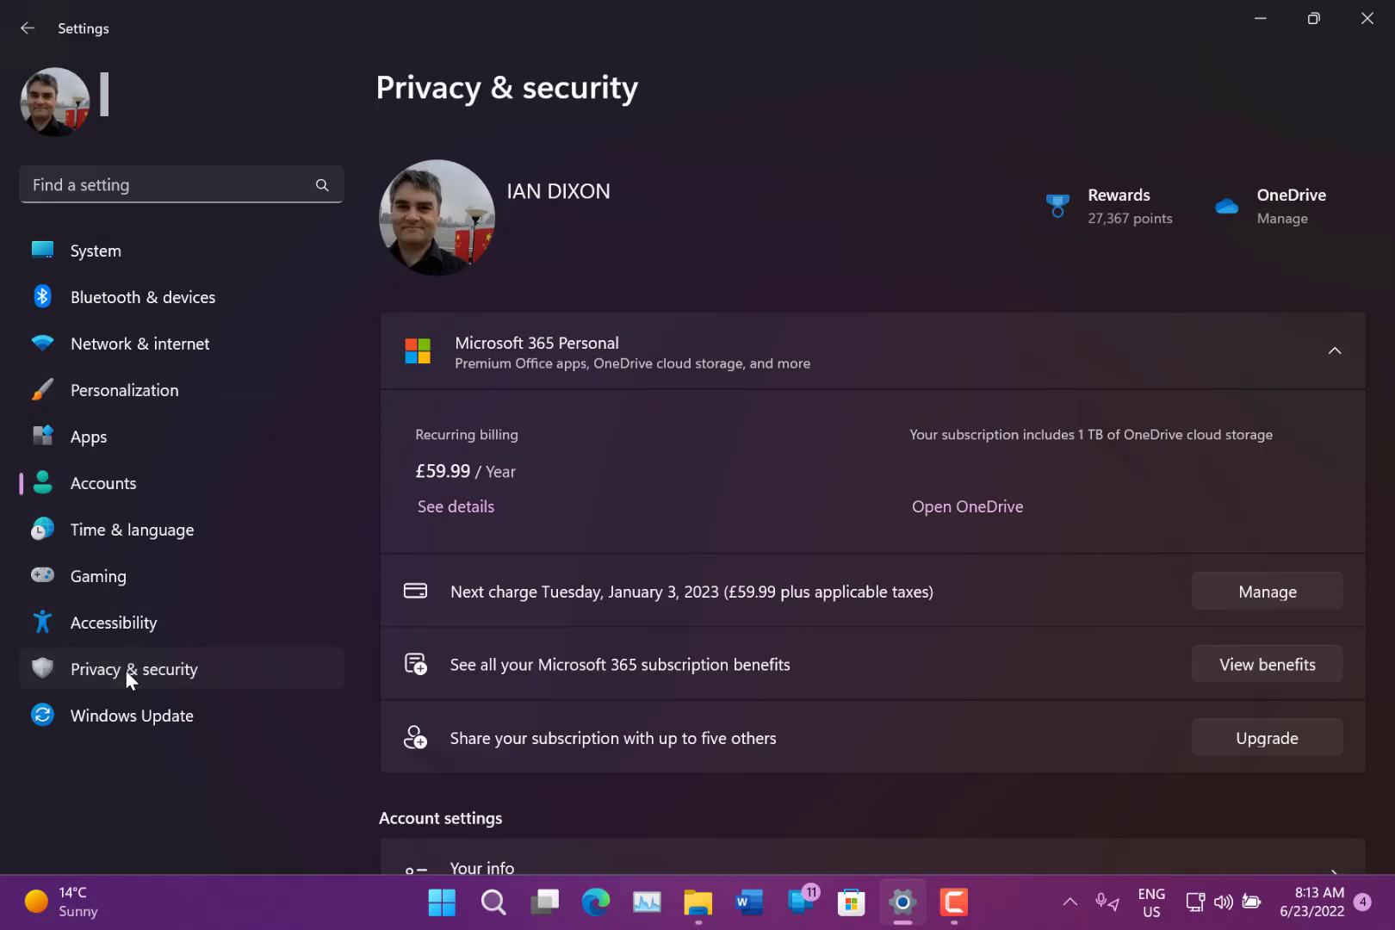
pyautogui.scroll(-3)
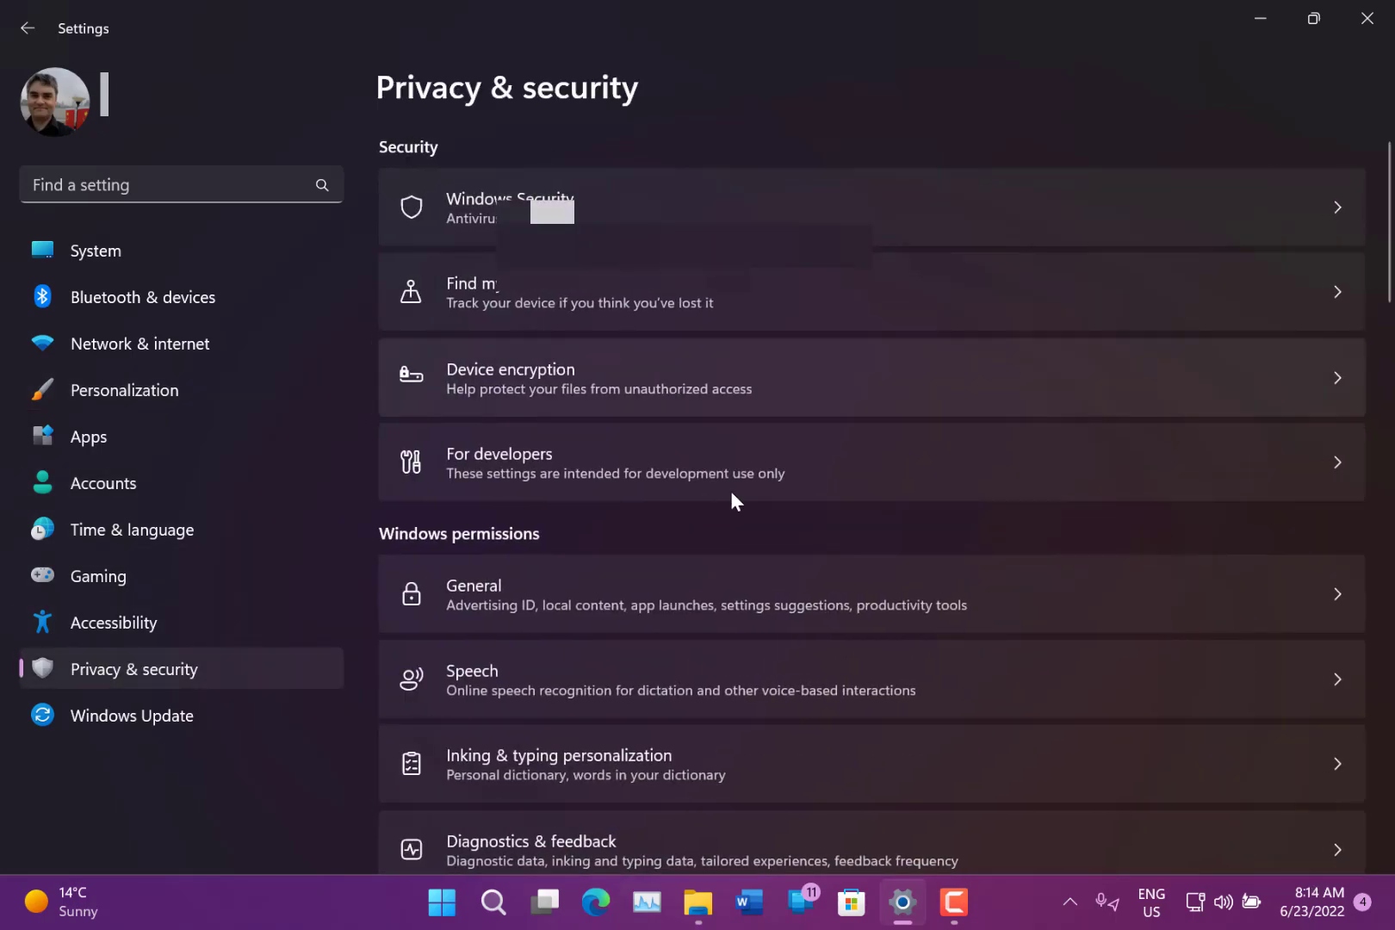
pyautogui.scroll(-3)
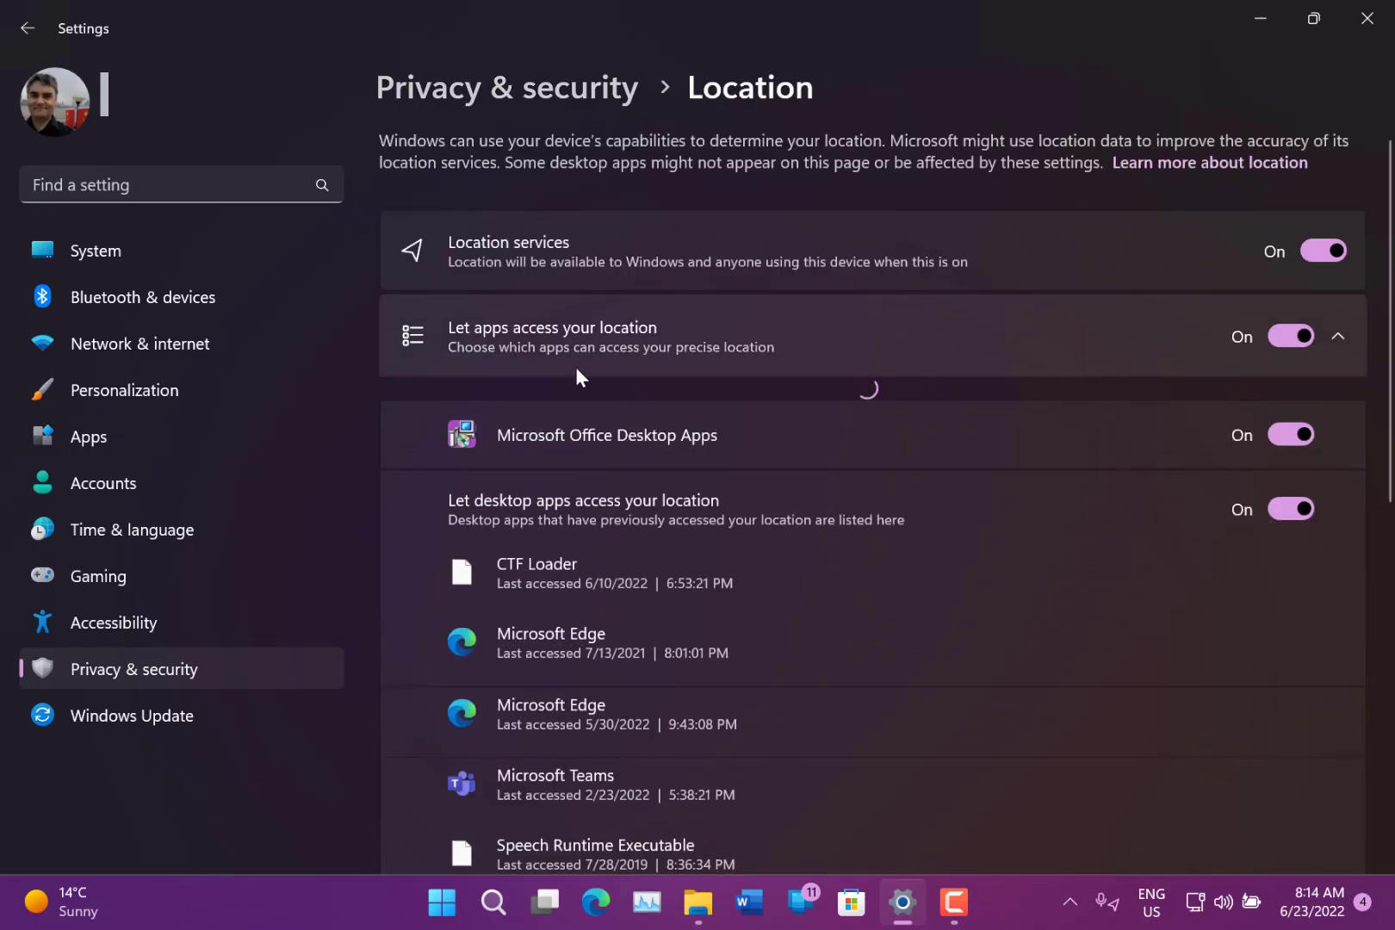
pyautogui.scroll(-3)
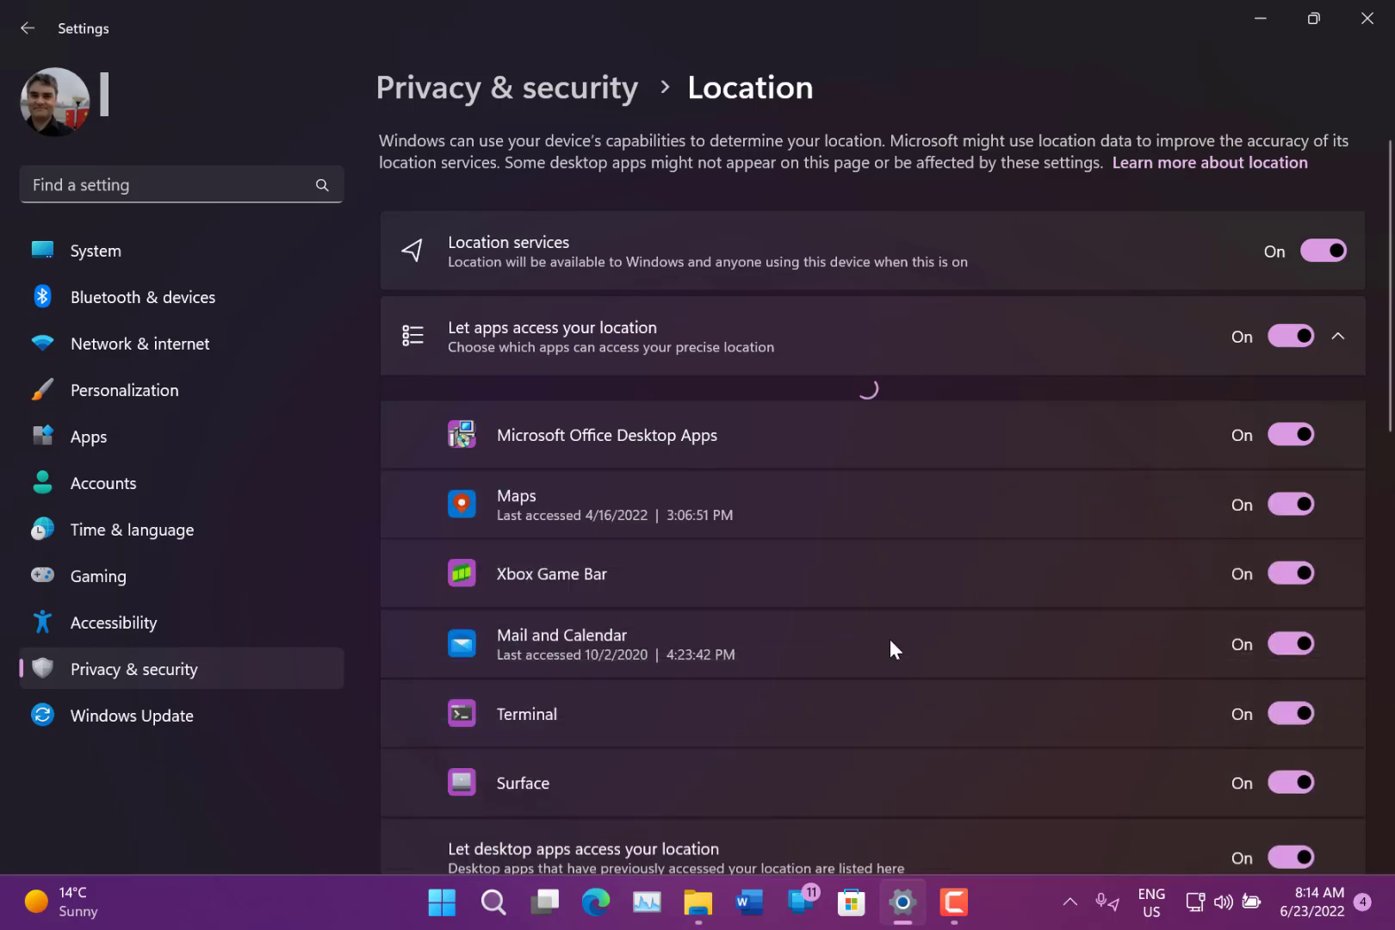
pyautogui.scroll(-3)
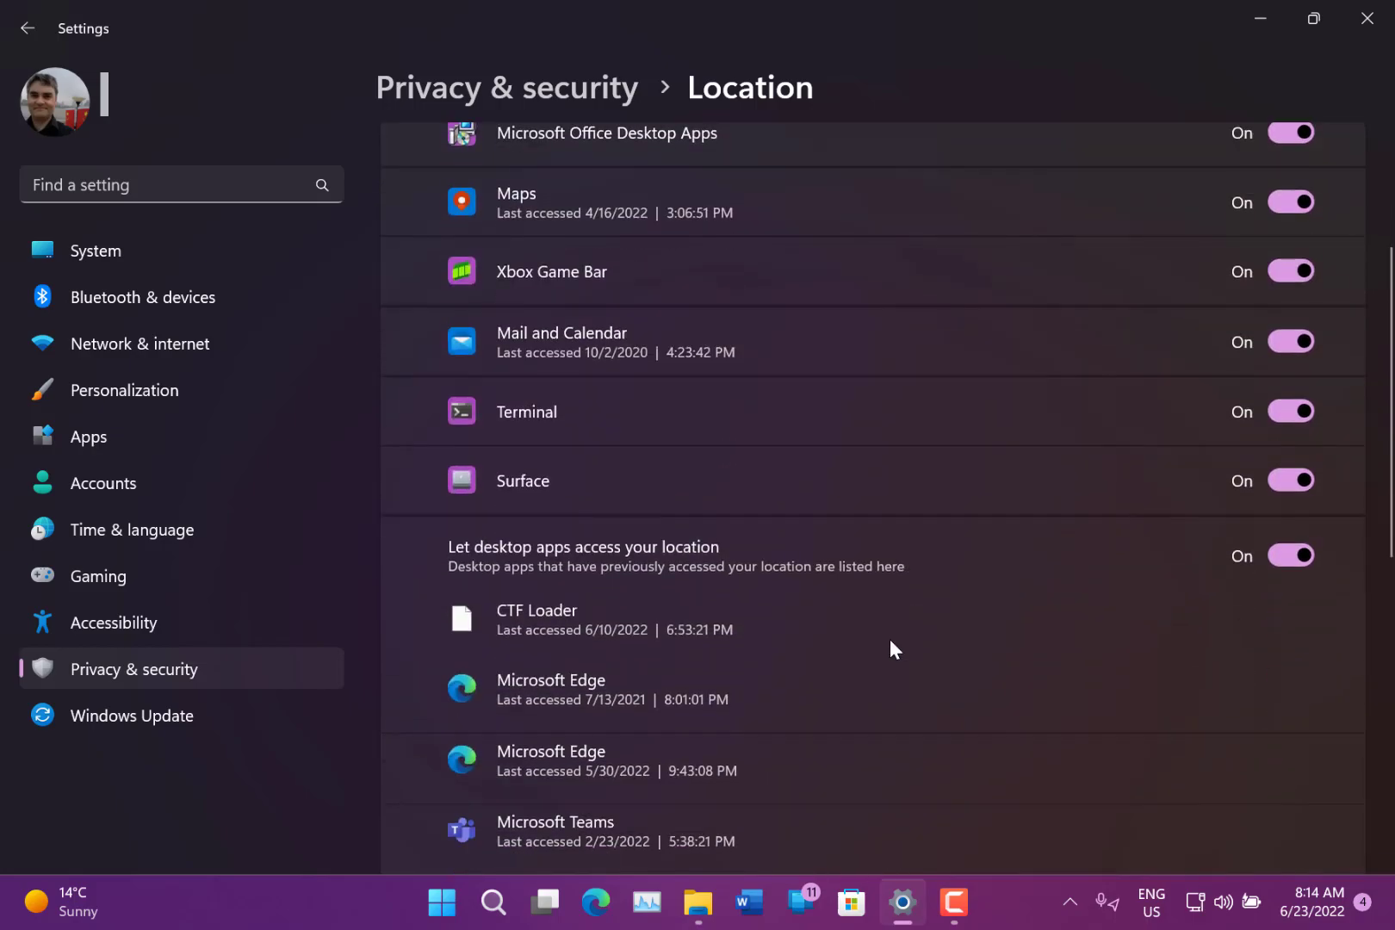
pyautogui.scroll(-3)
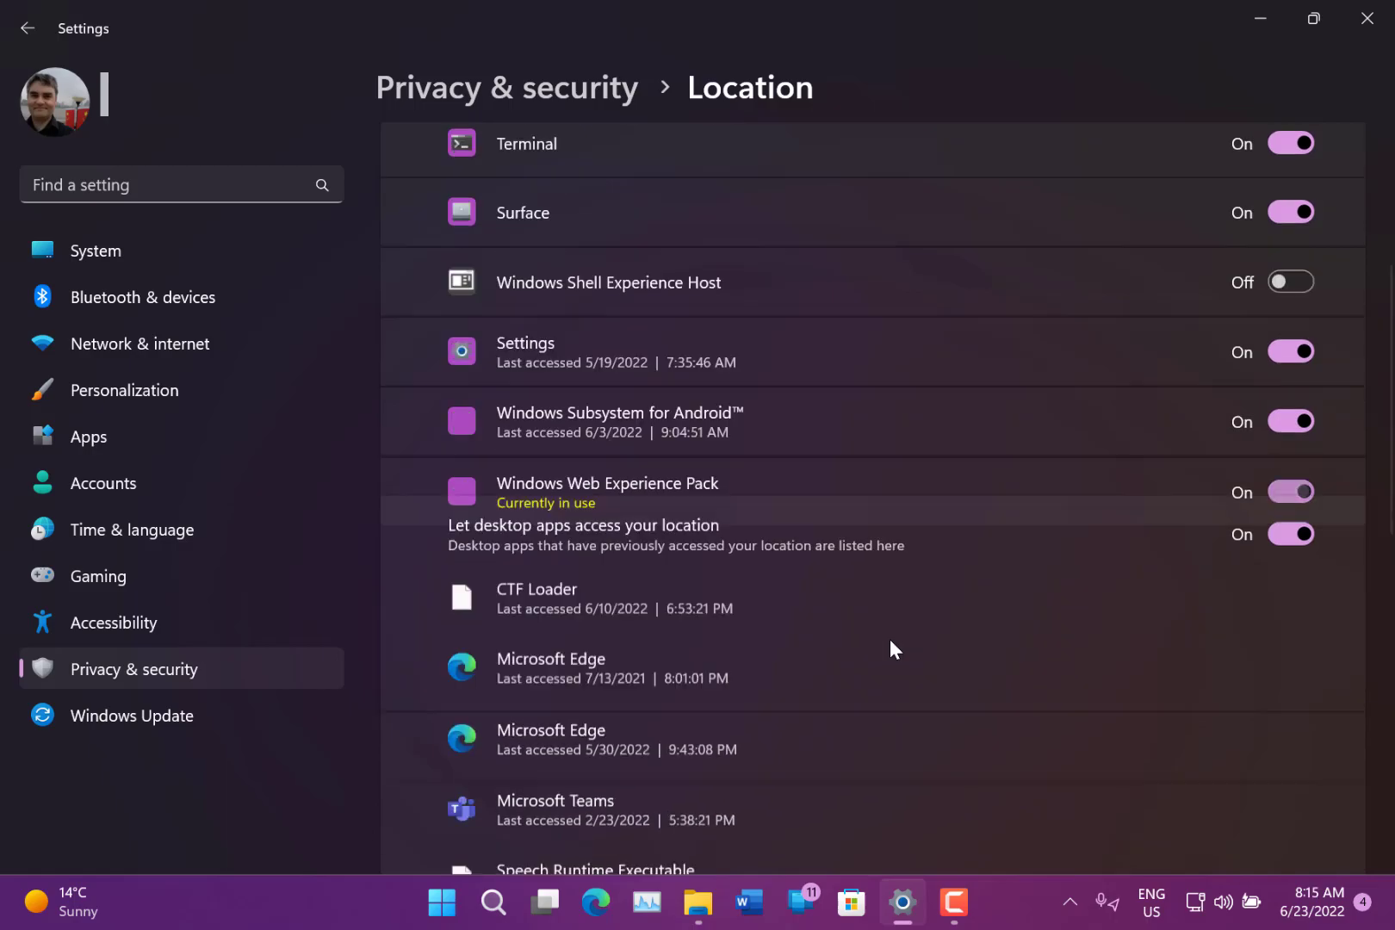
pyautogui.scroll(-3)
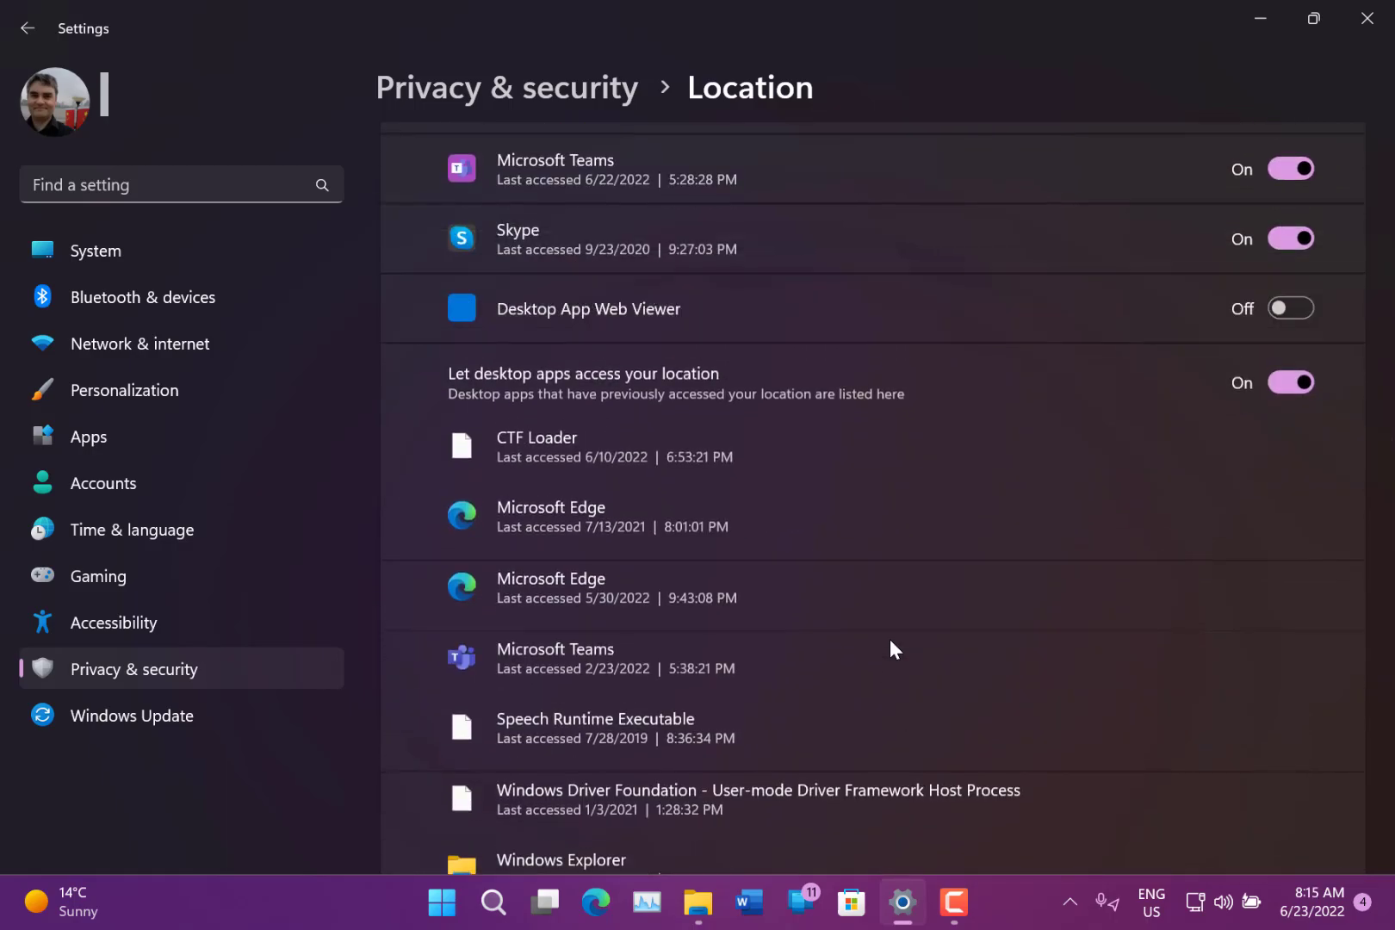
pyautogui.scroll(-3)
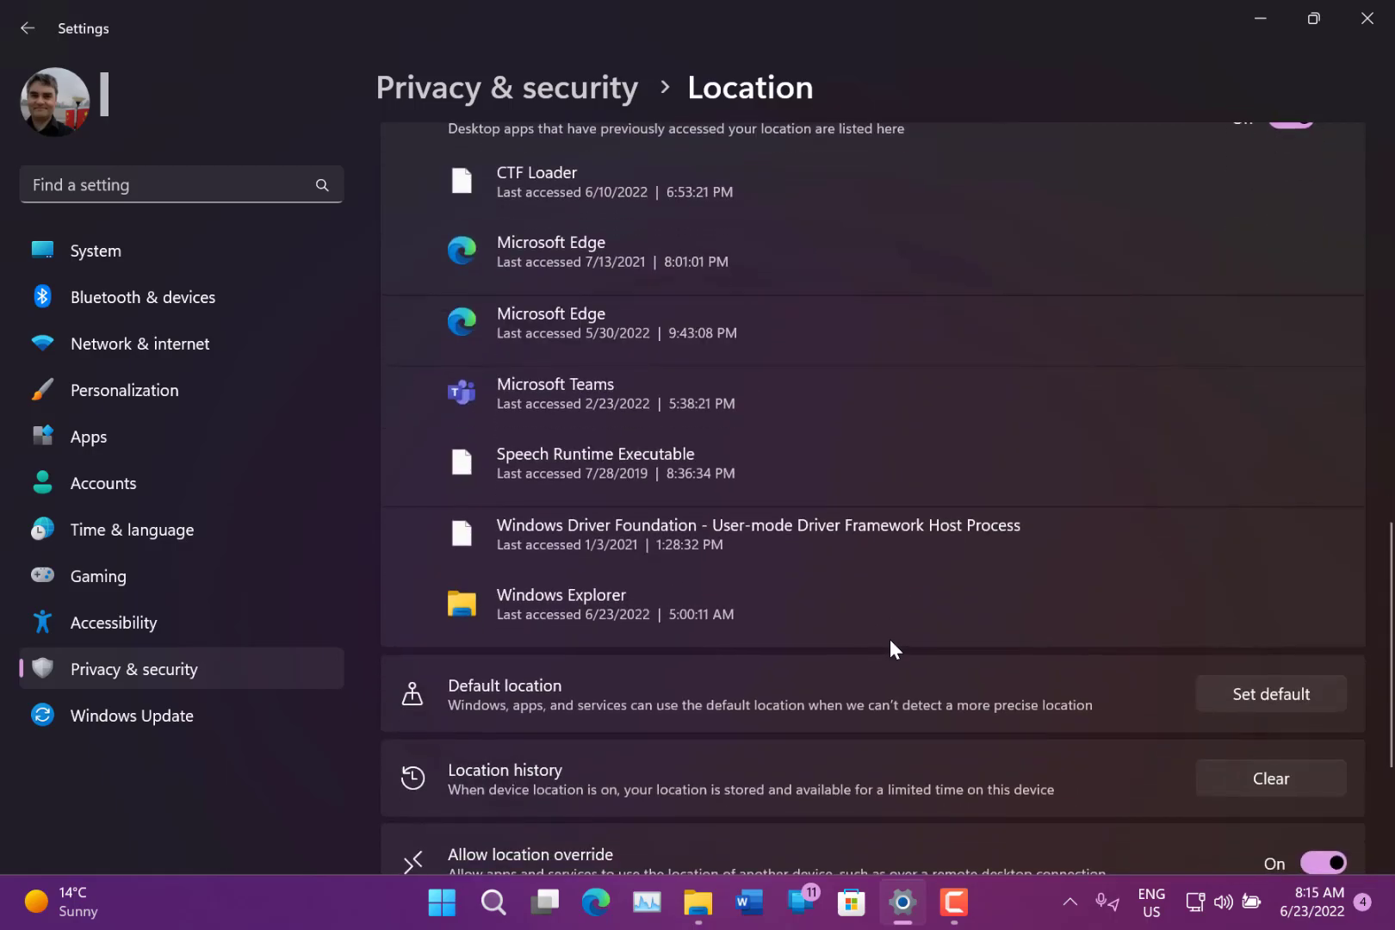
pyautogui.scroll(3)
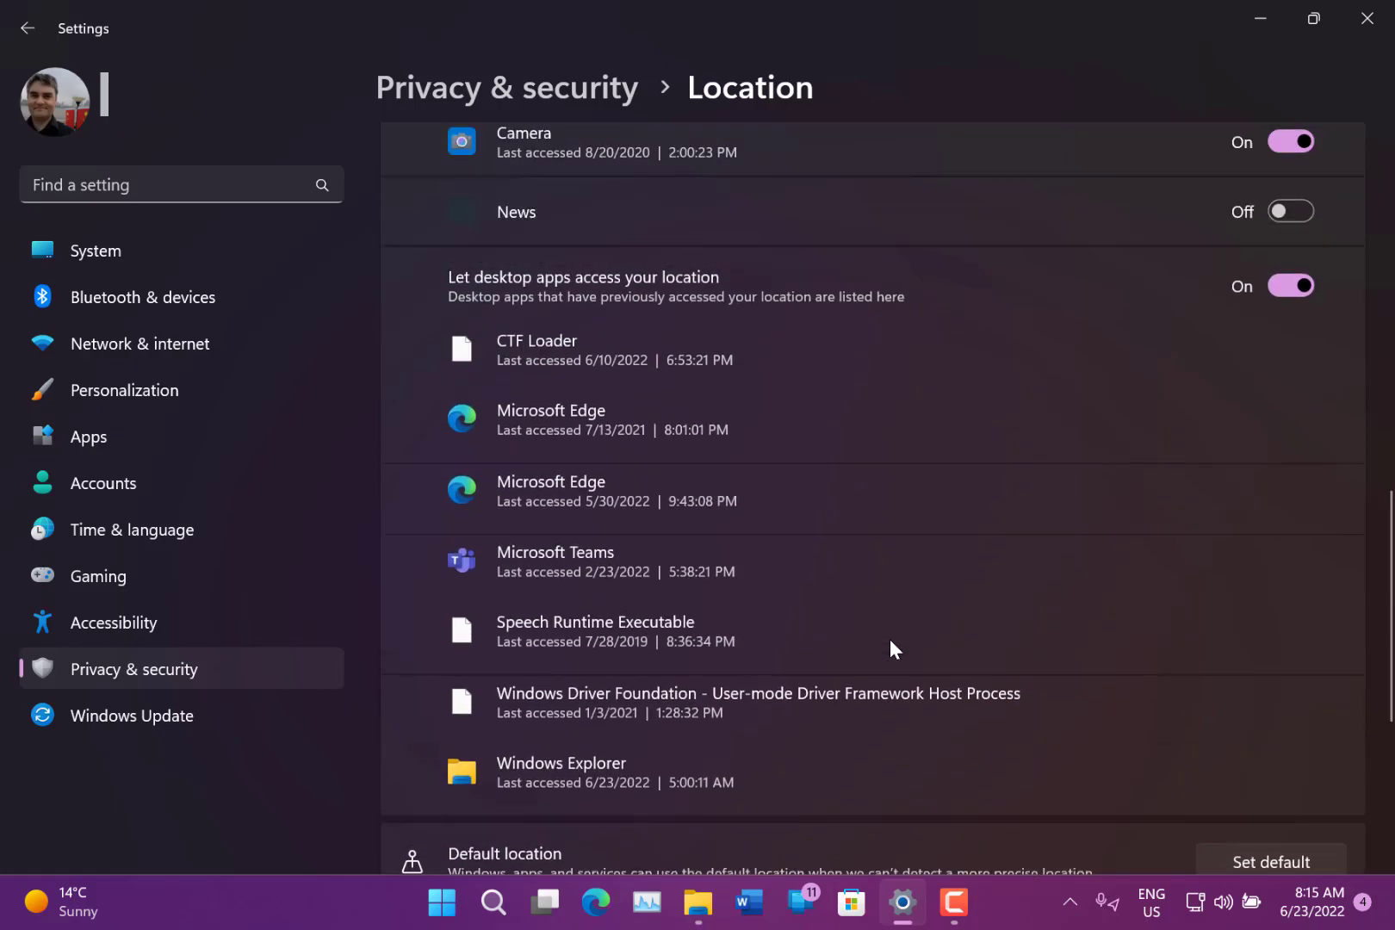
pyautogui.scroll(-3)
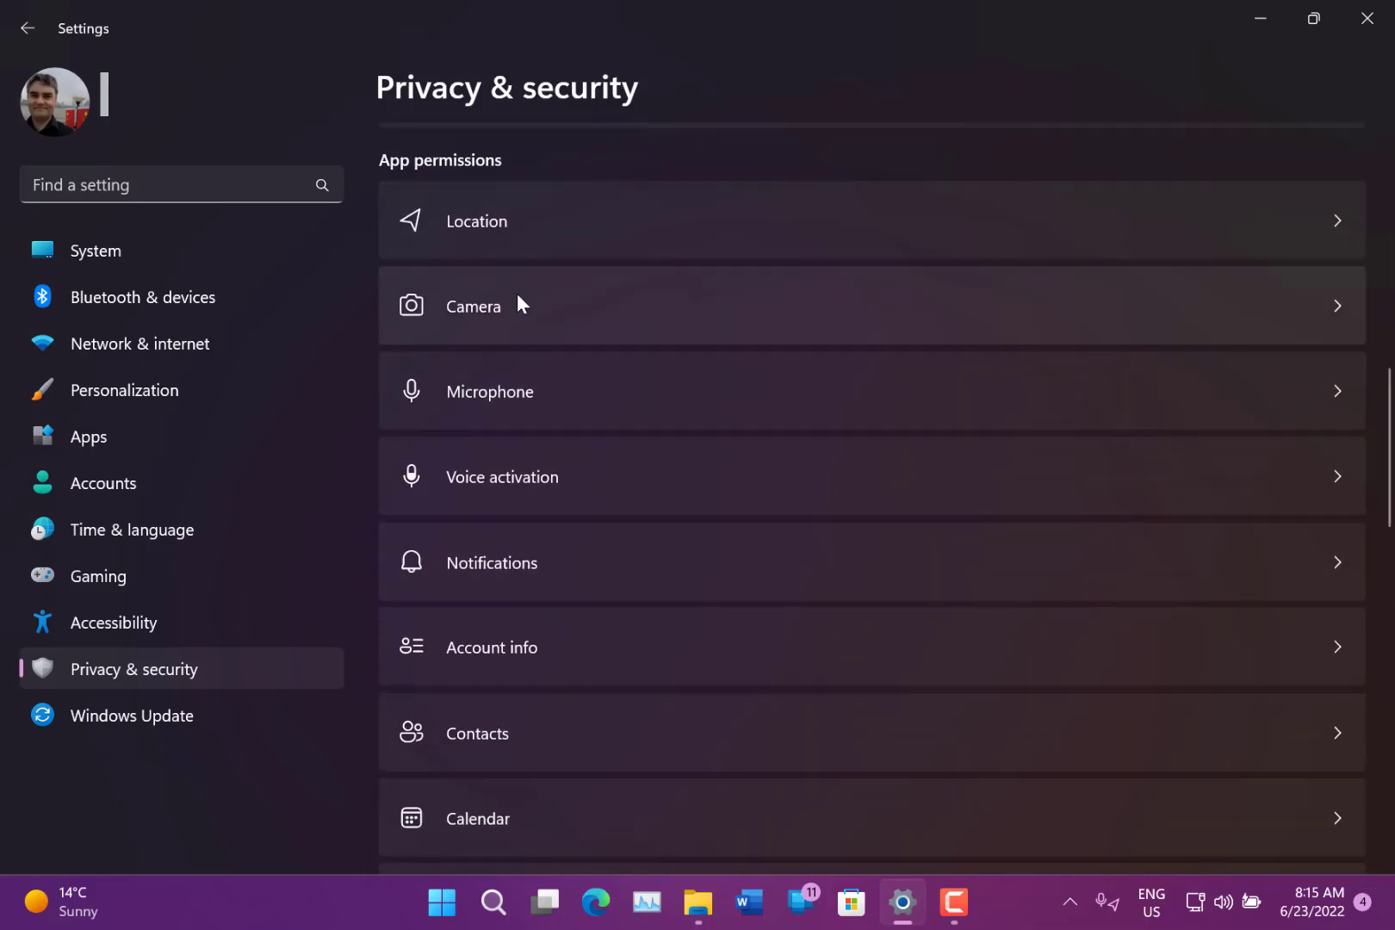
# Step: Open the Camera app permissions page and scroll through its app access list
pyautogui.click(473, 306)
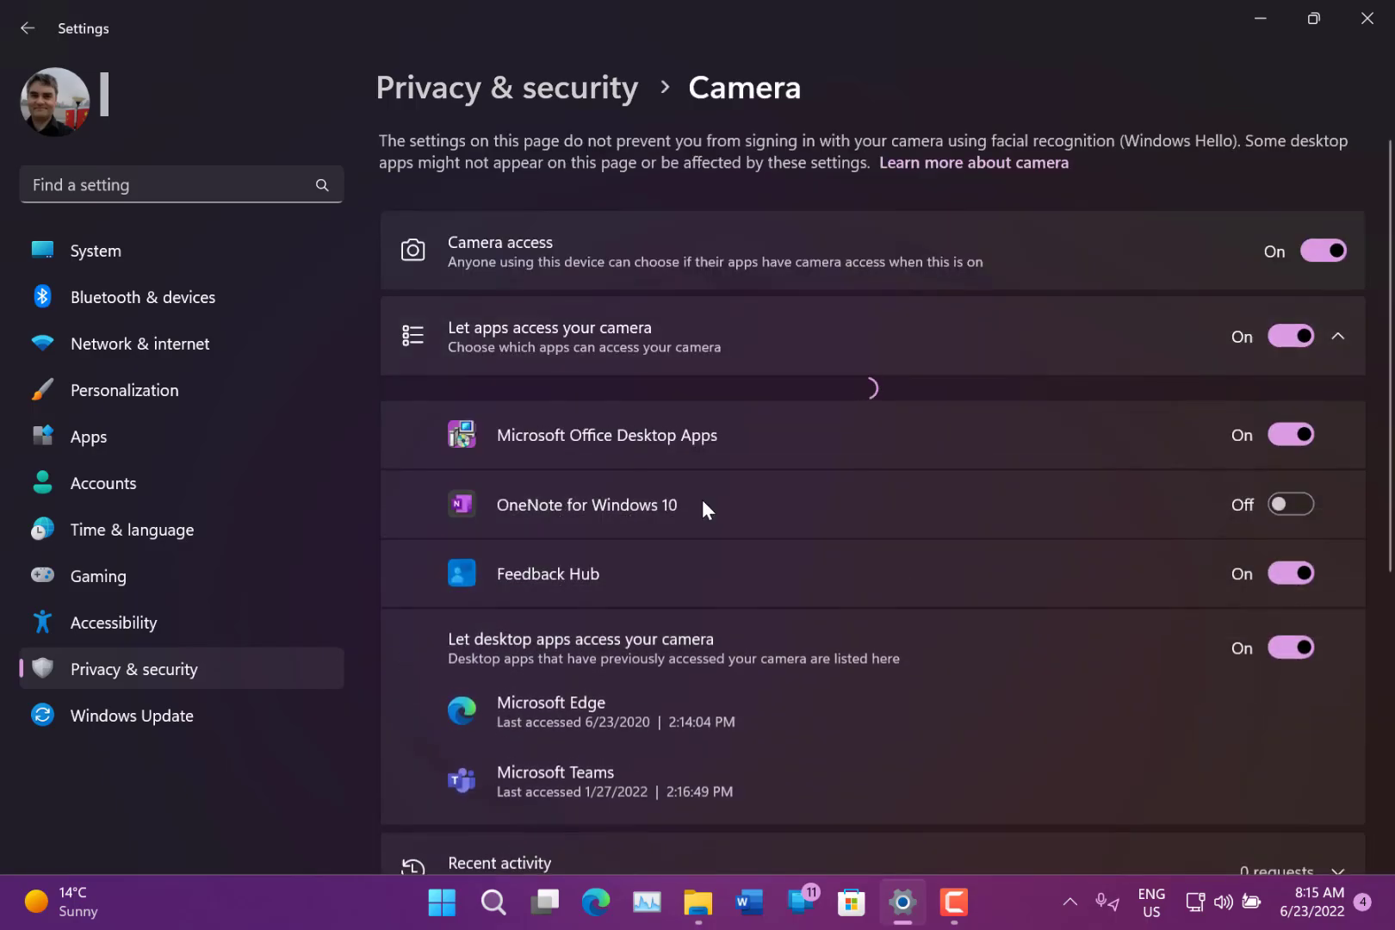
pyautogui.scroll(-3)
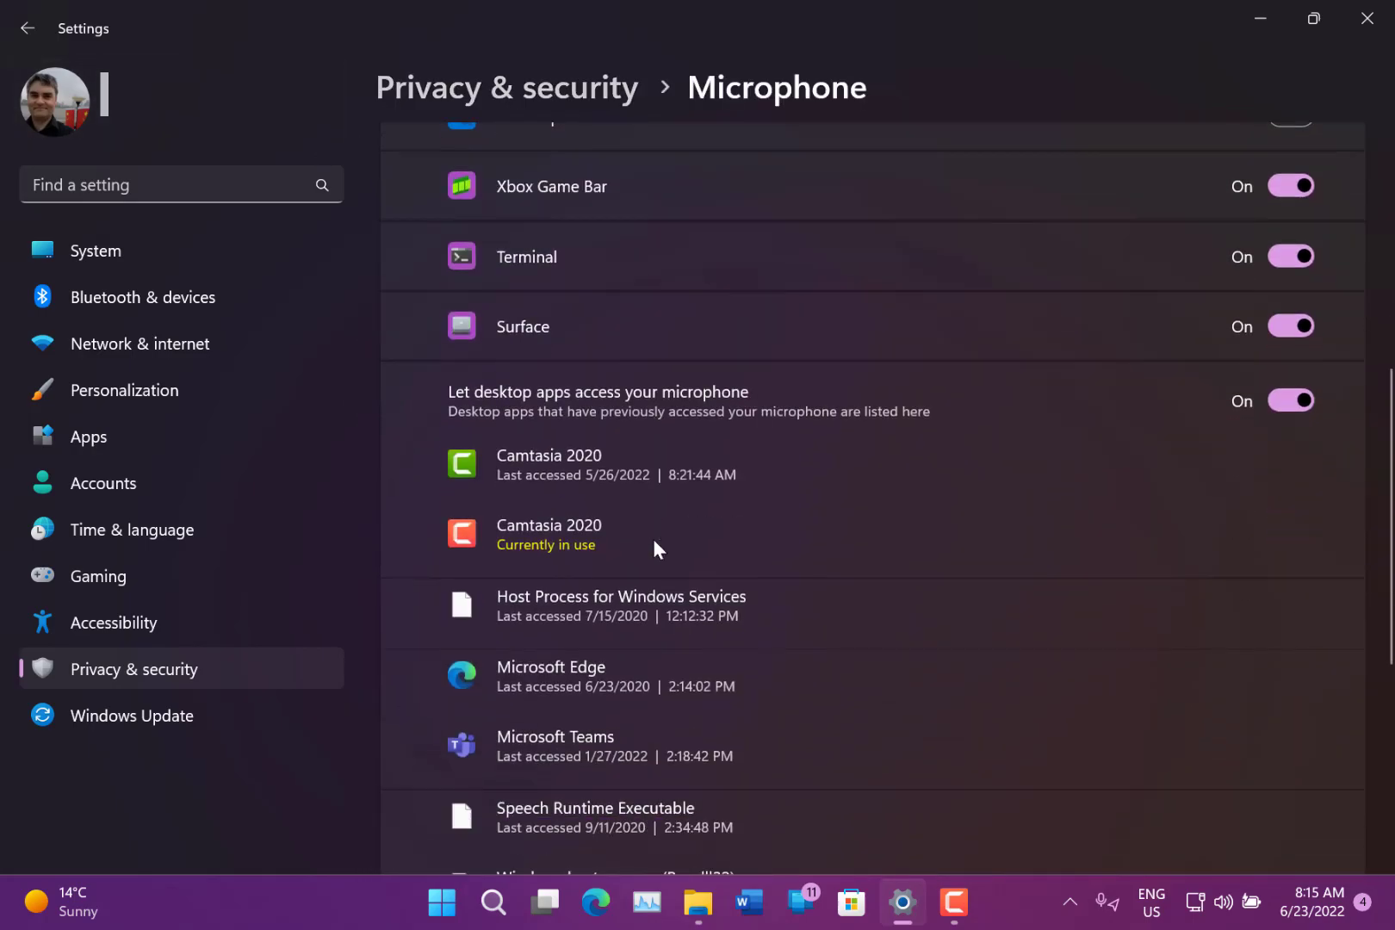
pyautogui.scroll(-3)
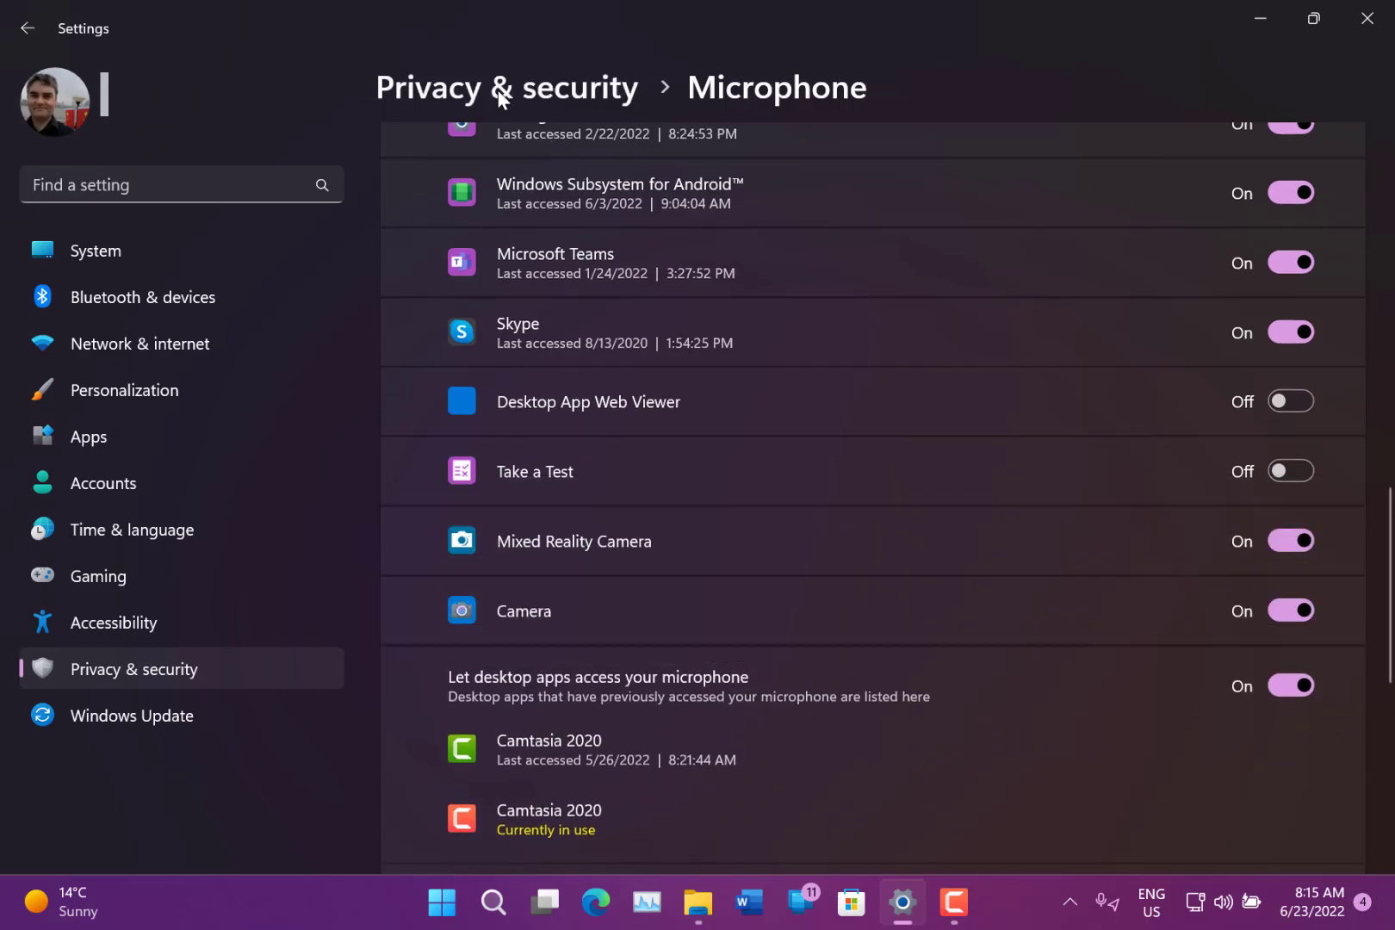
pyautogui.scroll(3)
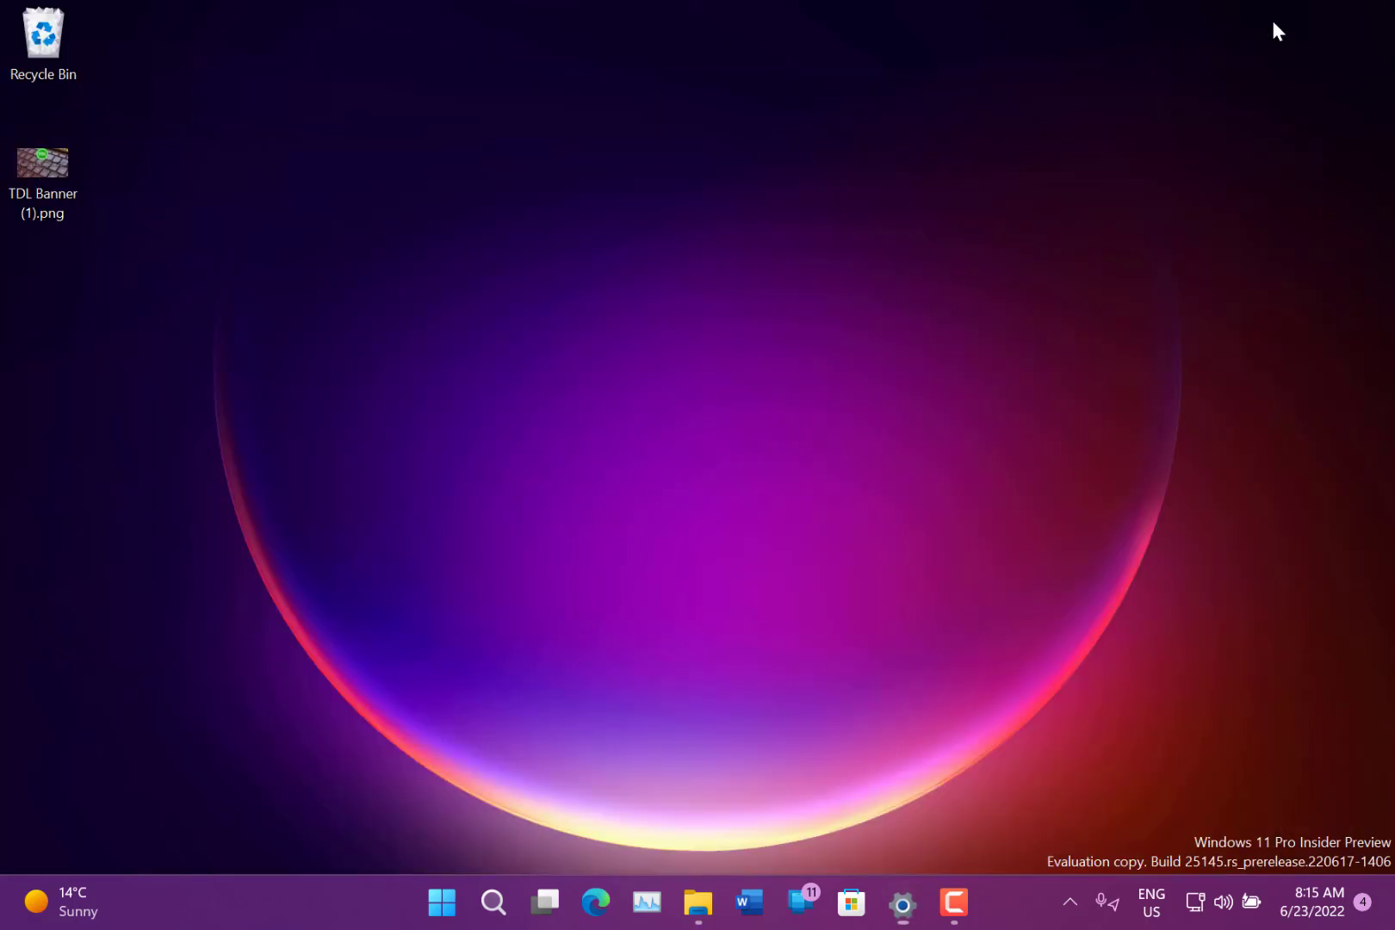
pyautogui.moveTo(484, 873)
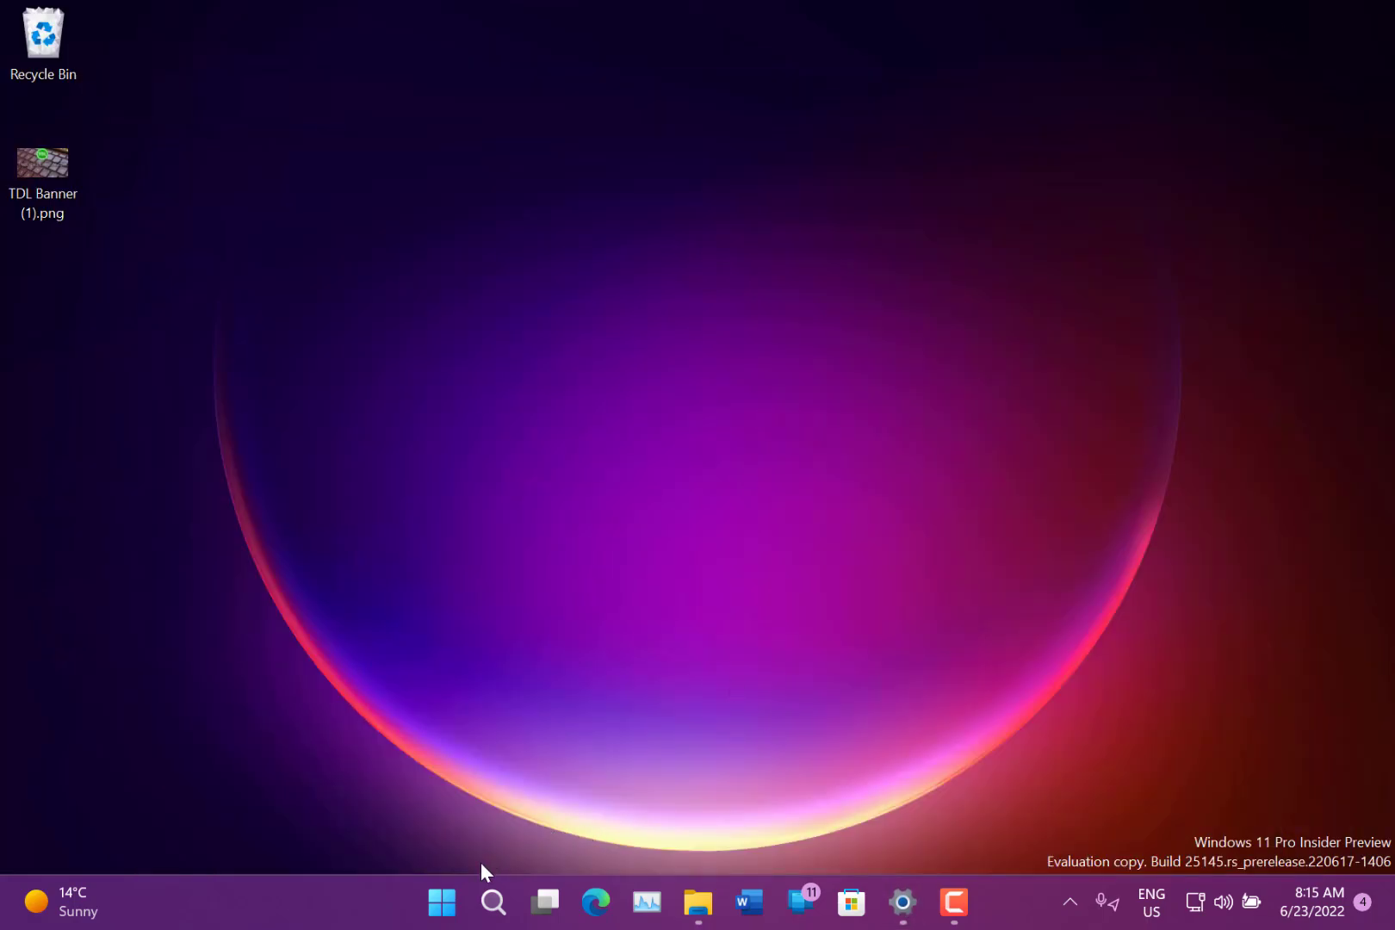
pyautogui.moveTo(604, 913)
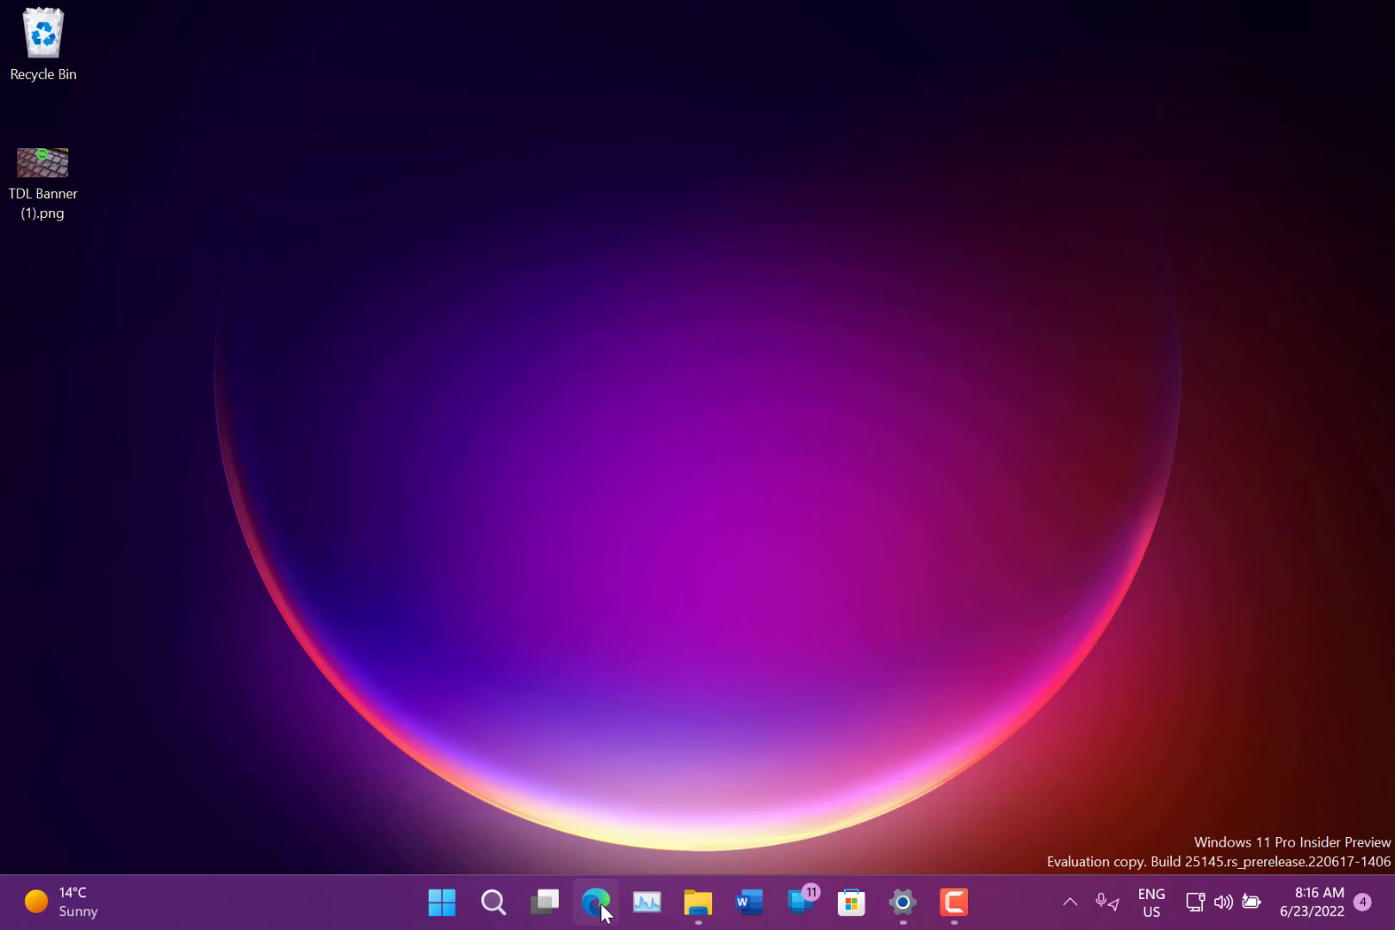
pyautogui.click(595, 903)
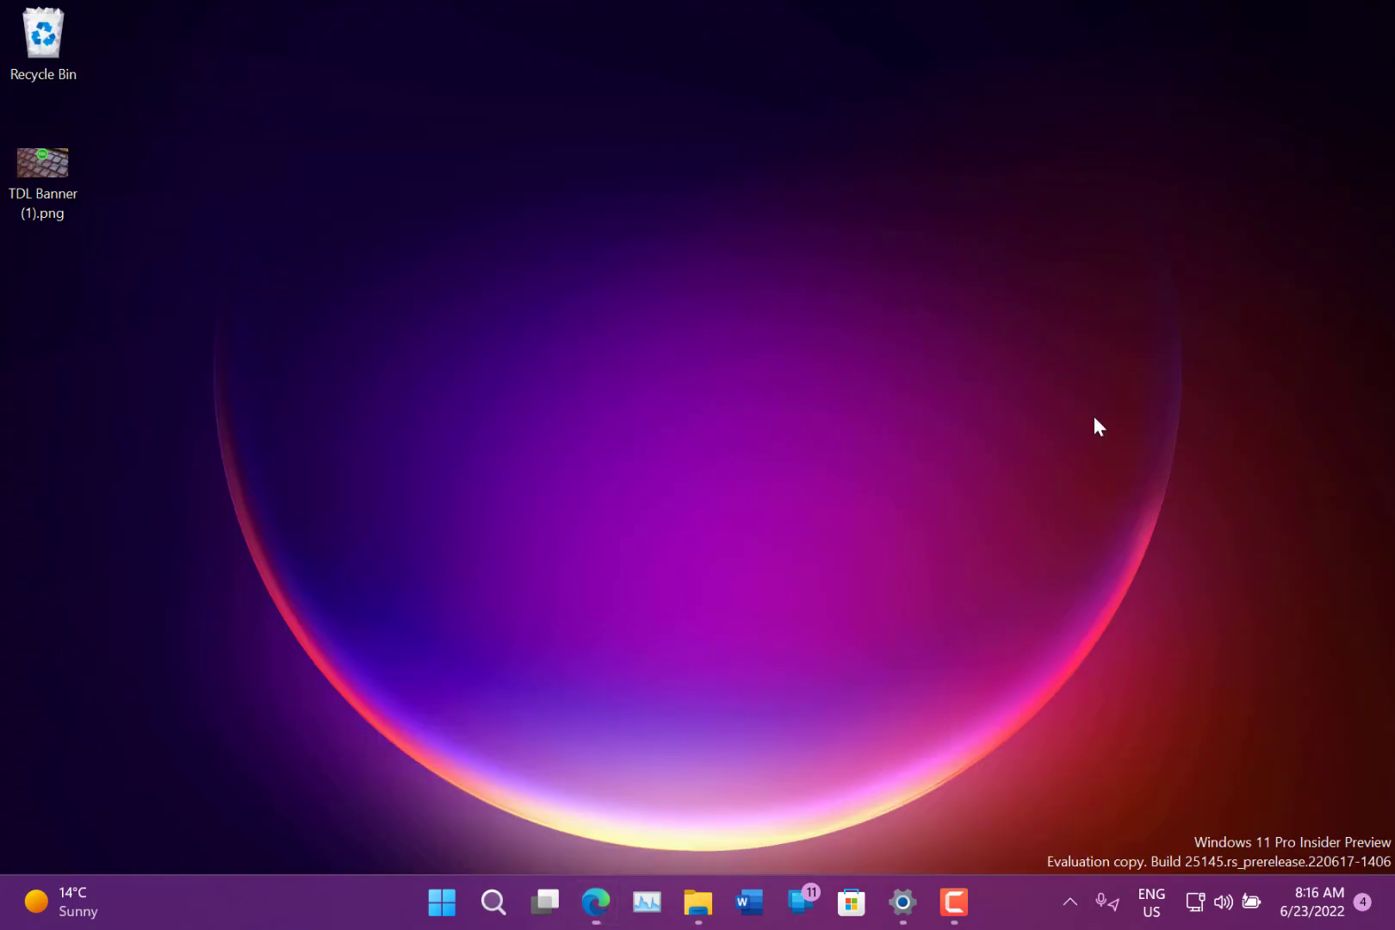
pyautogui.moveTo(730, 345)
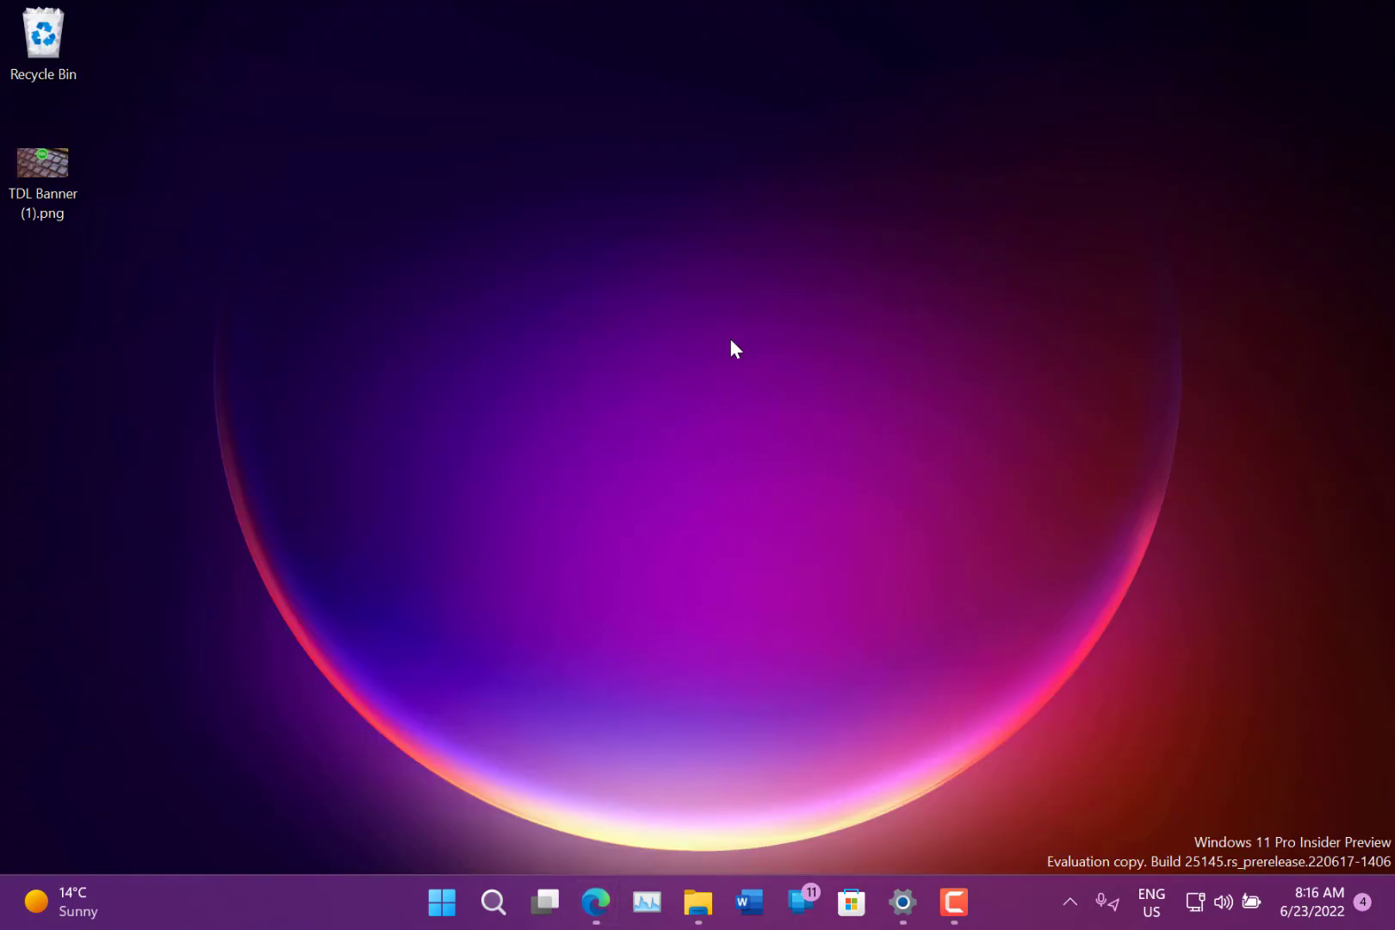
# Step: Open File Explorer on Home and scroll past Quick access, Favorites and Recent files
pyautogui.click(699, 902)
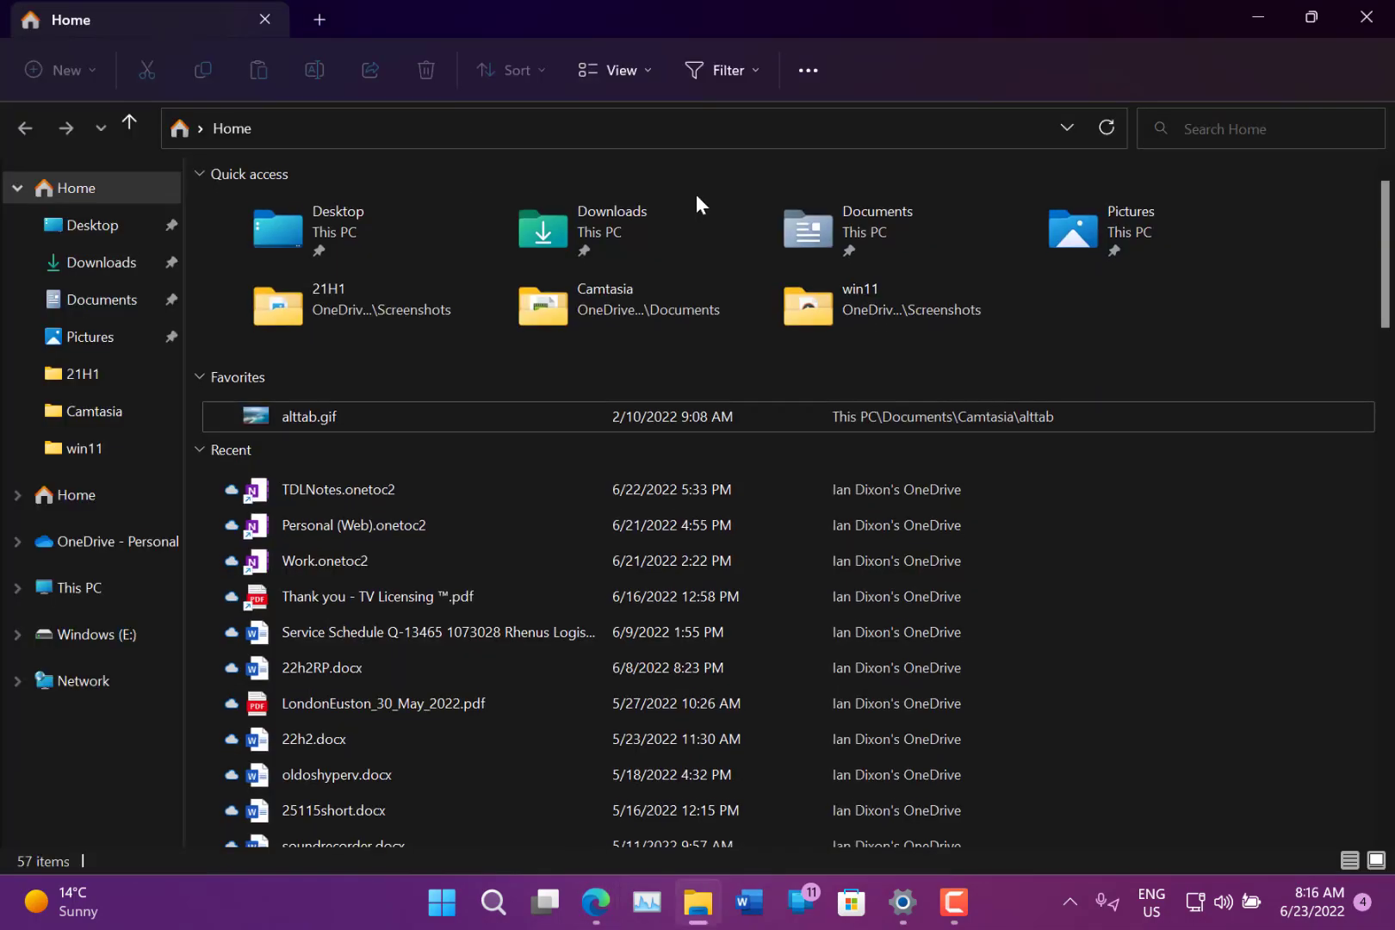
pyautogui.scroll(-3)
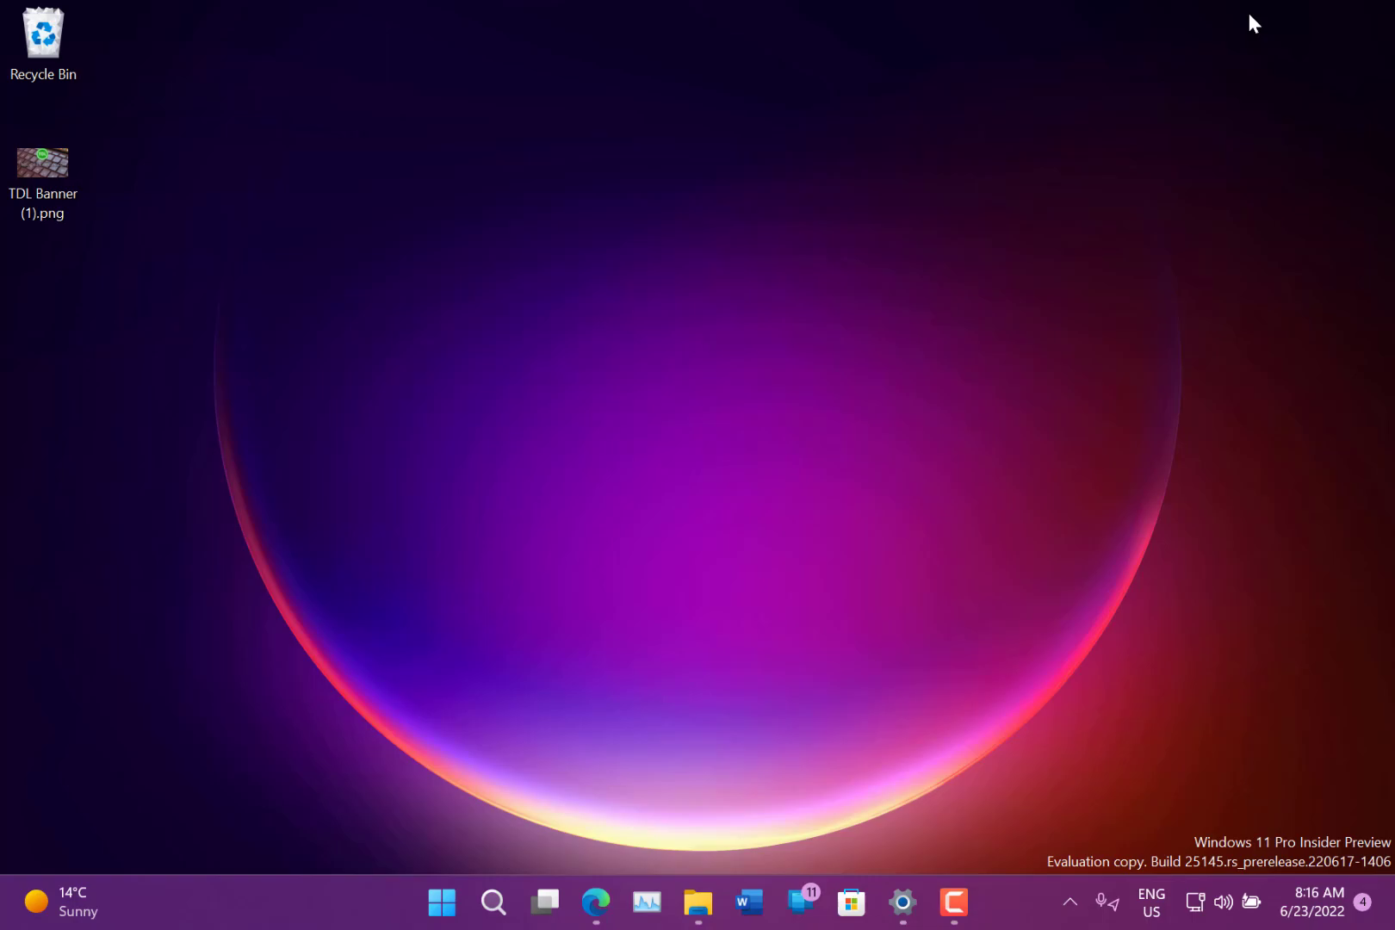
pyautogui.moveTo(1190, 277)
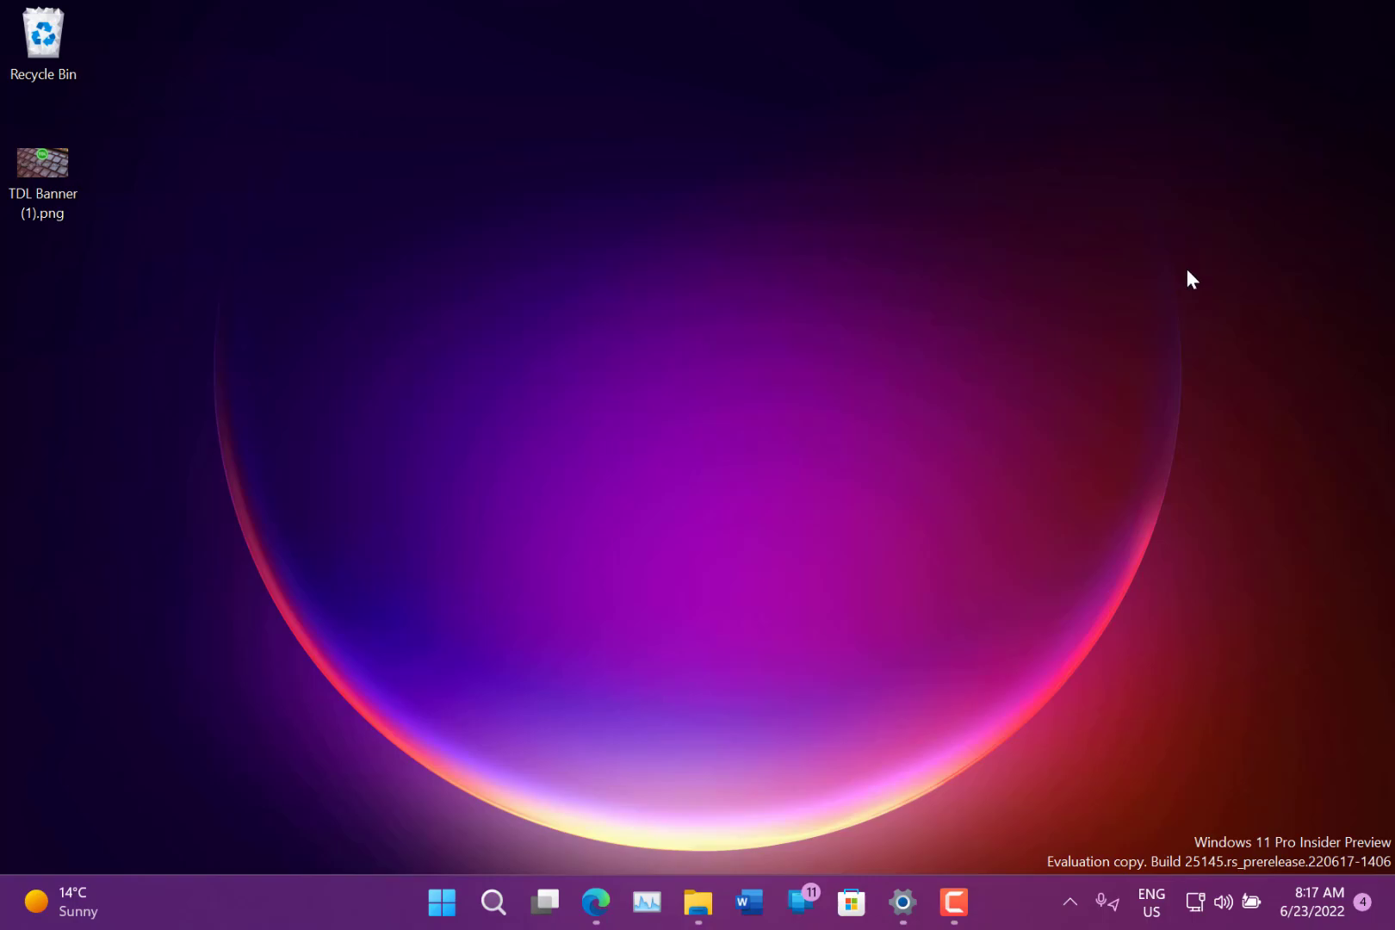
# Step: Reopen File Explorer from the taskbar as a smaller window on Home
pyautogui.click(698, 902)
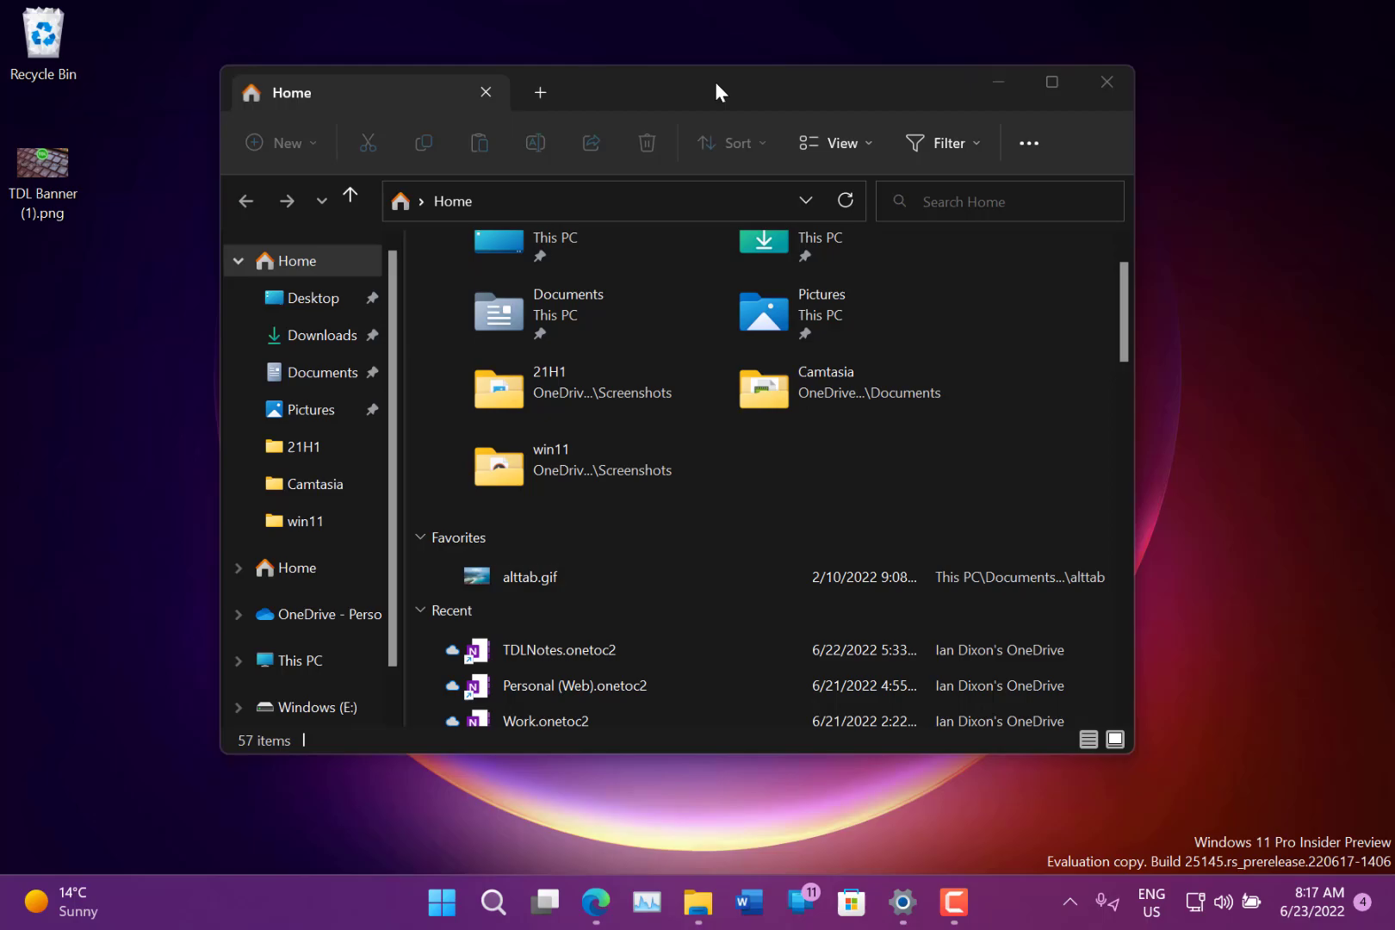
pyautogui.moveTo(680, 234)
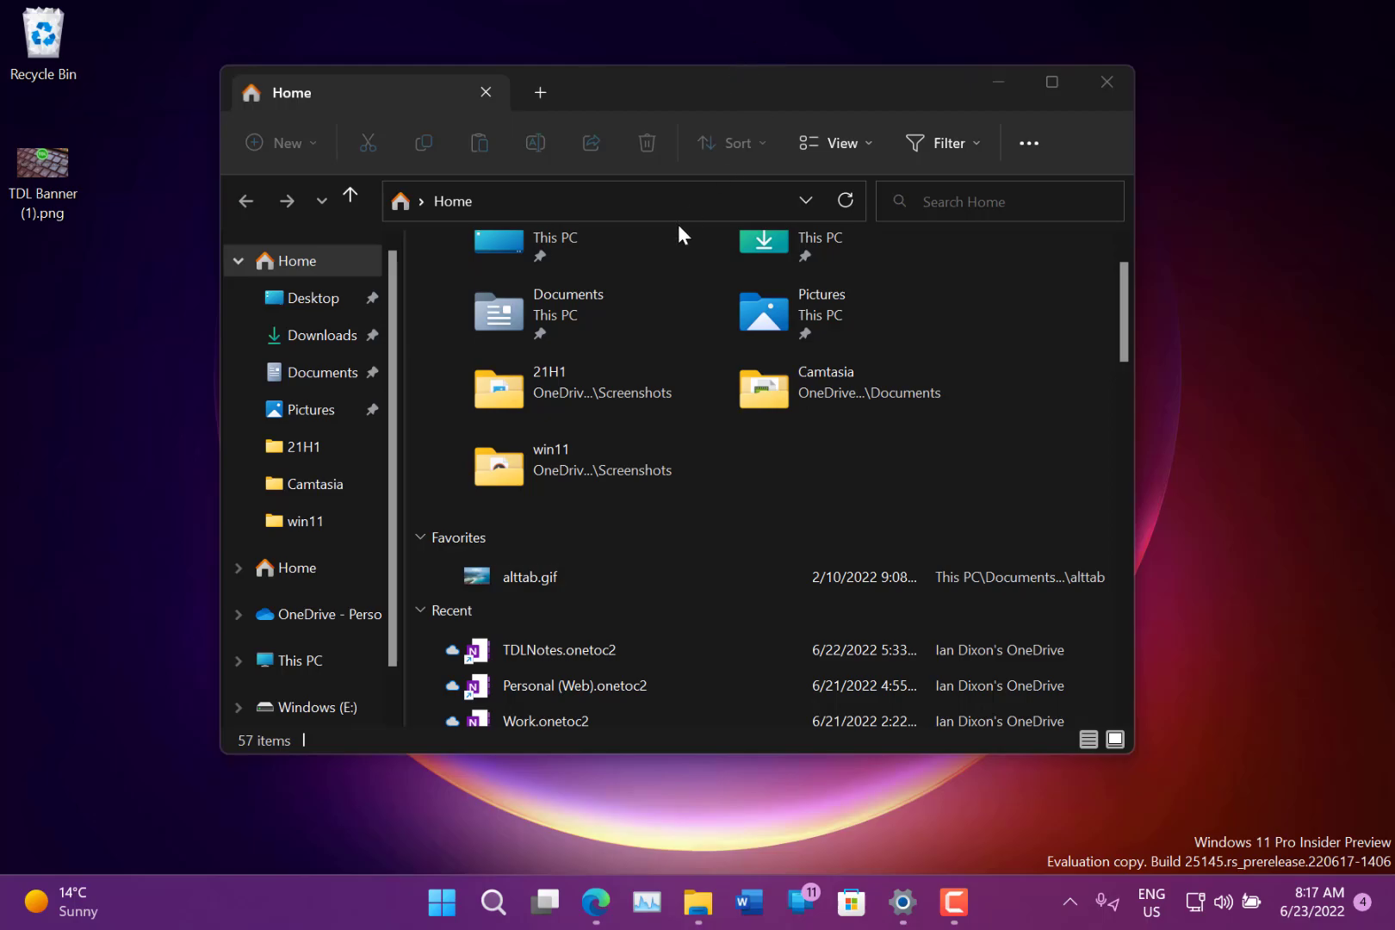
pyautogui.moveTo(722, 493)
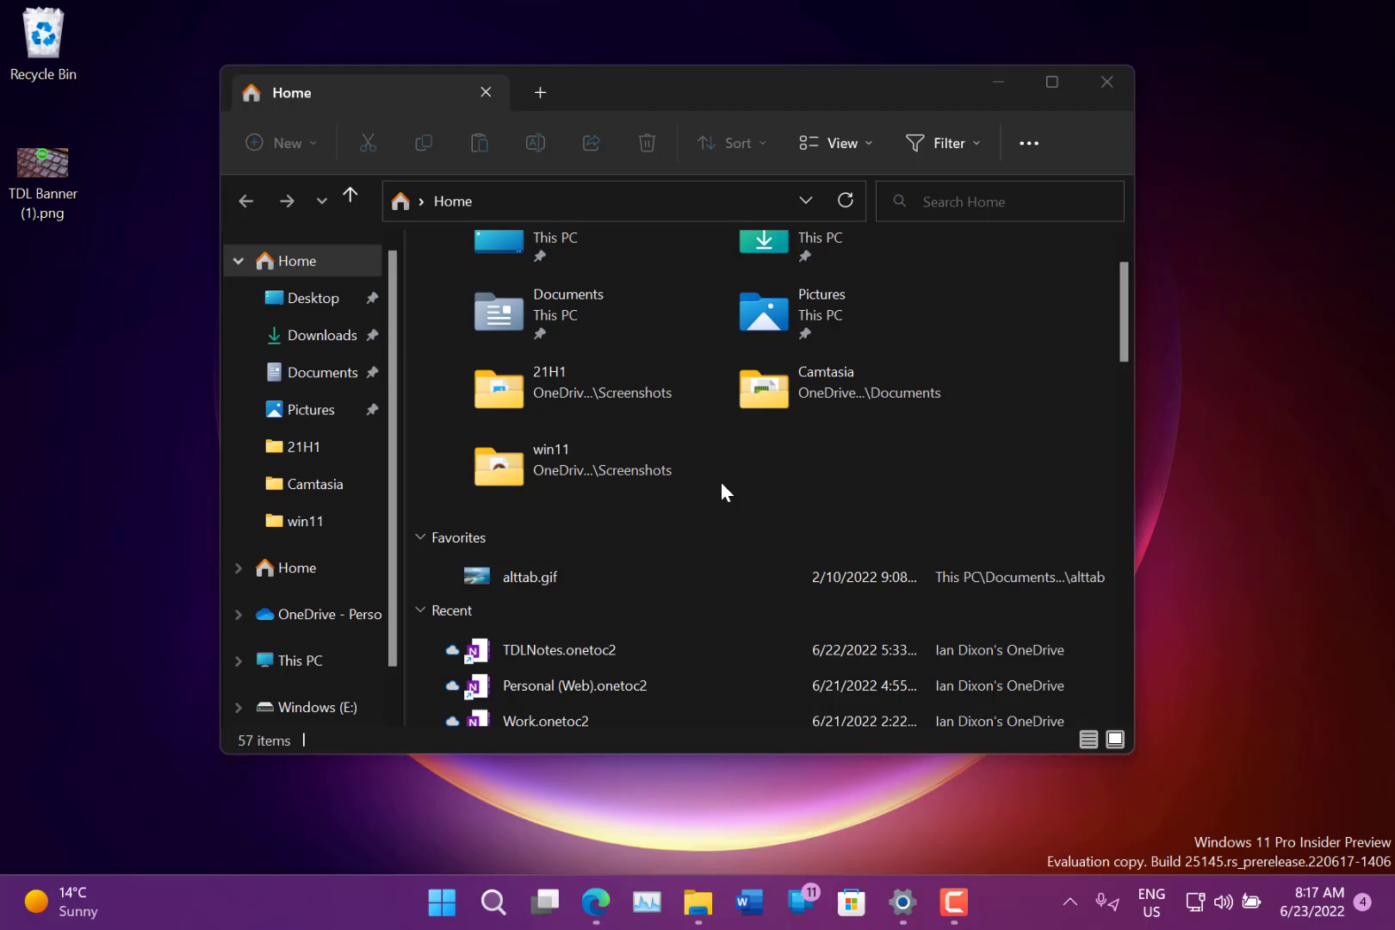
pyautogui.moveTo(844, 688)
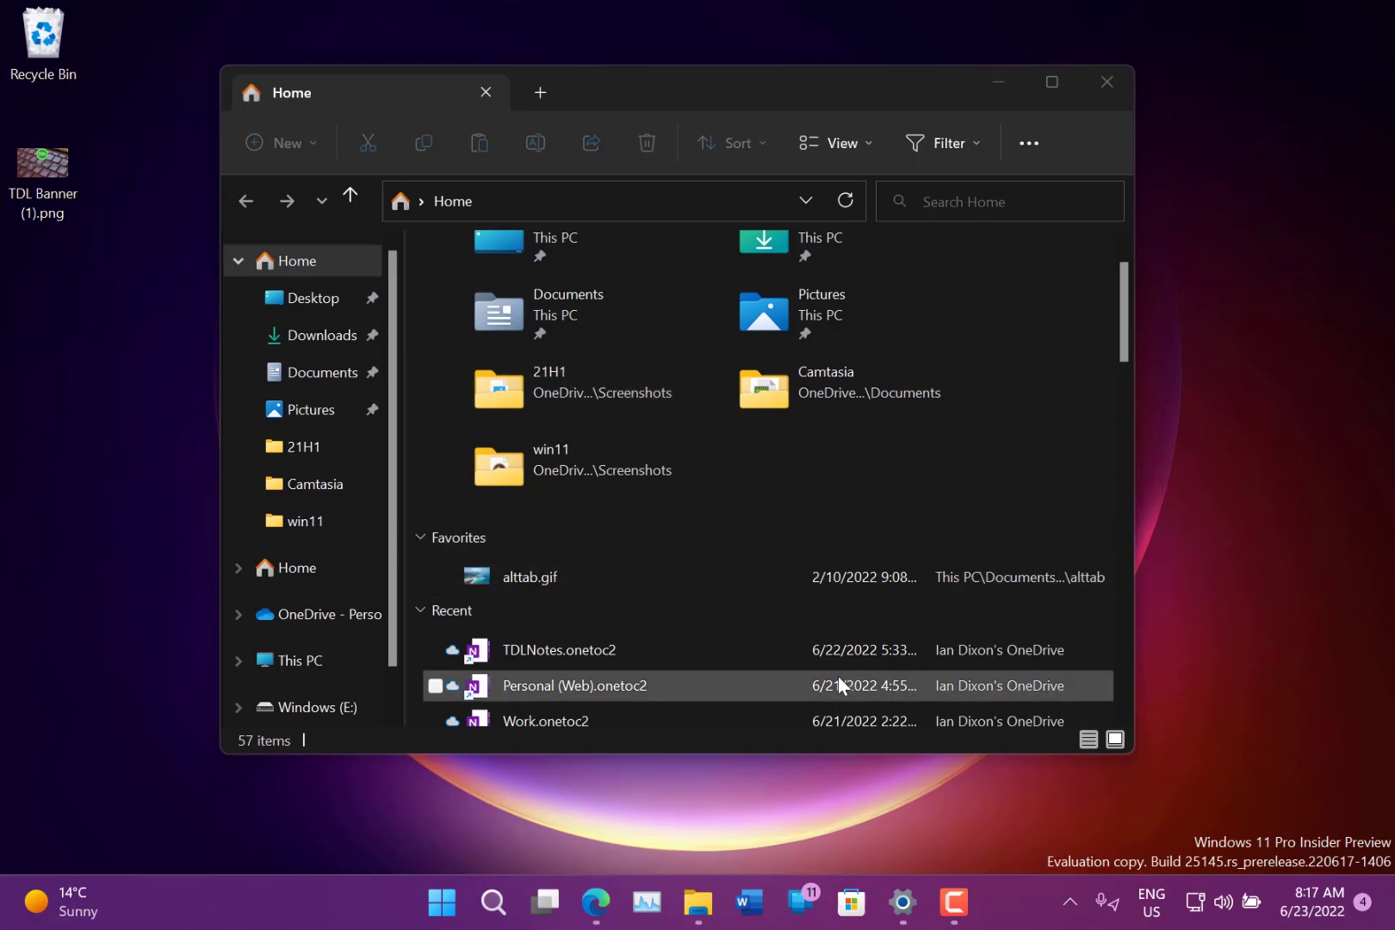